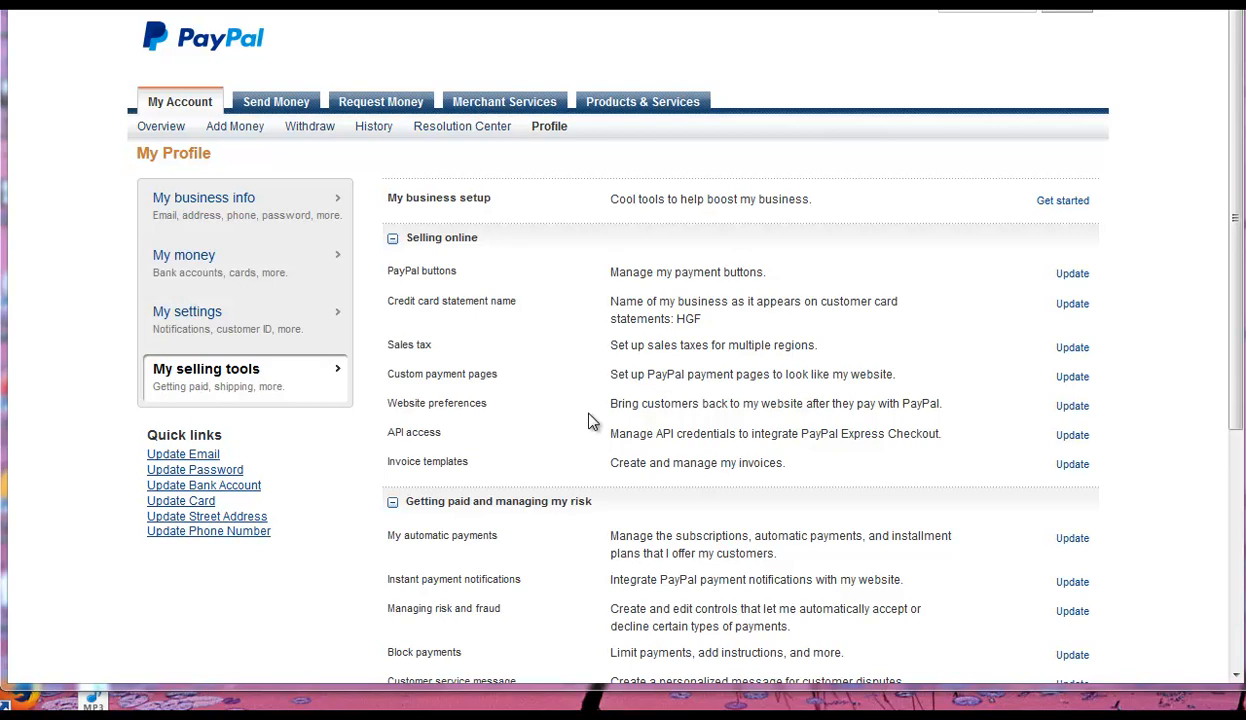
mouse_move(592, 418)
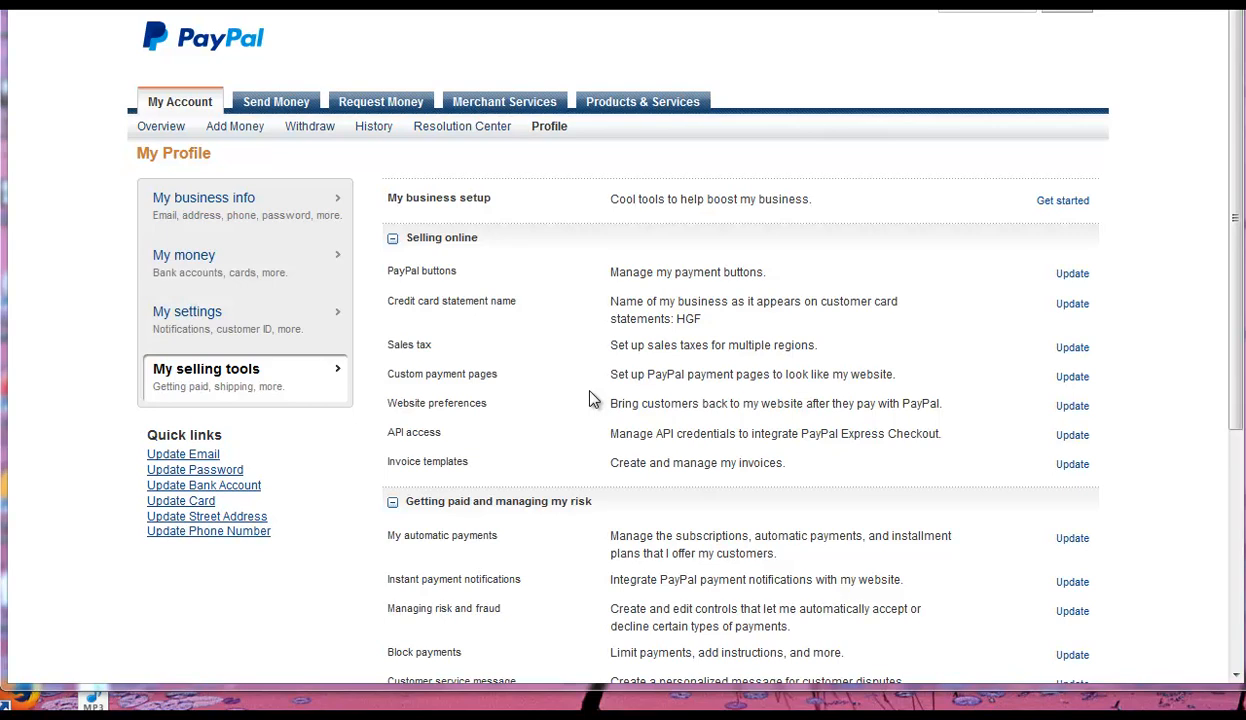
mouse_move(628, 232)
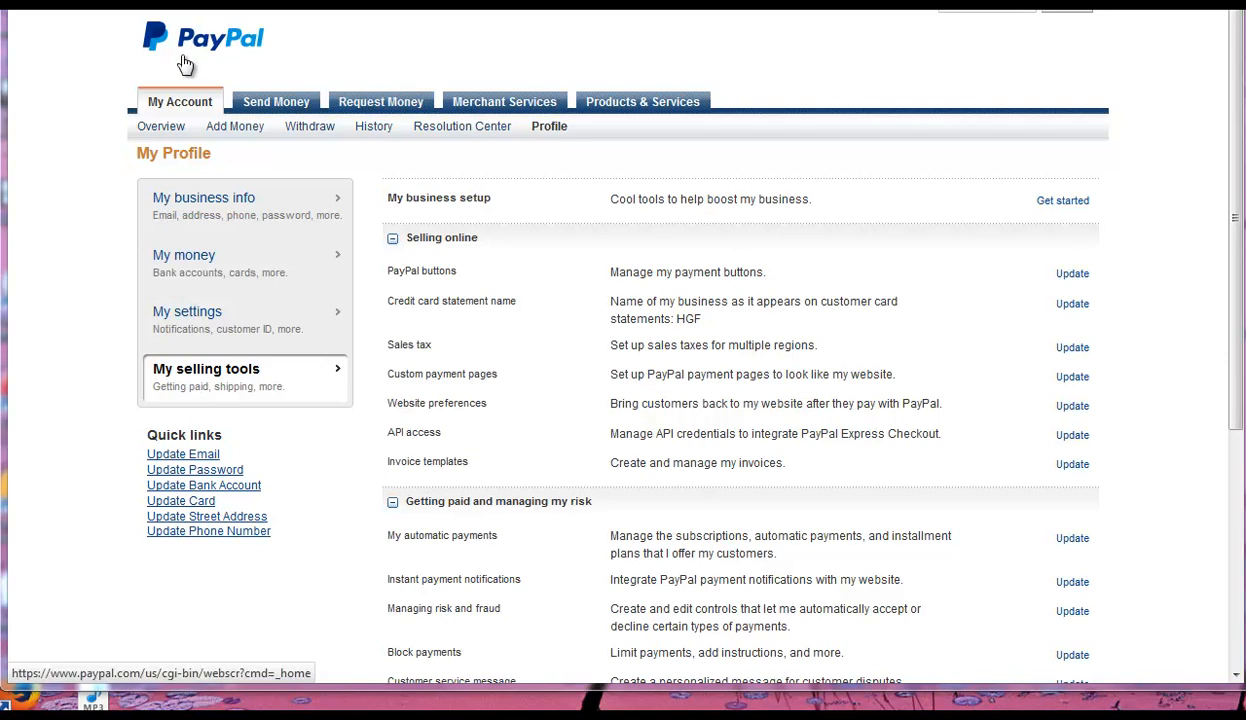
mouse_move(536, 172)
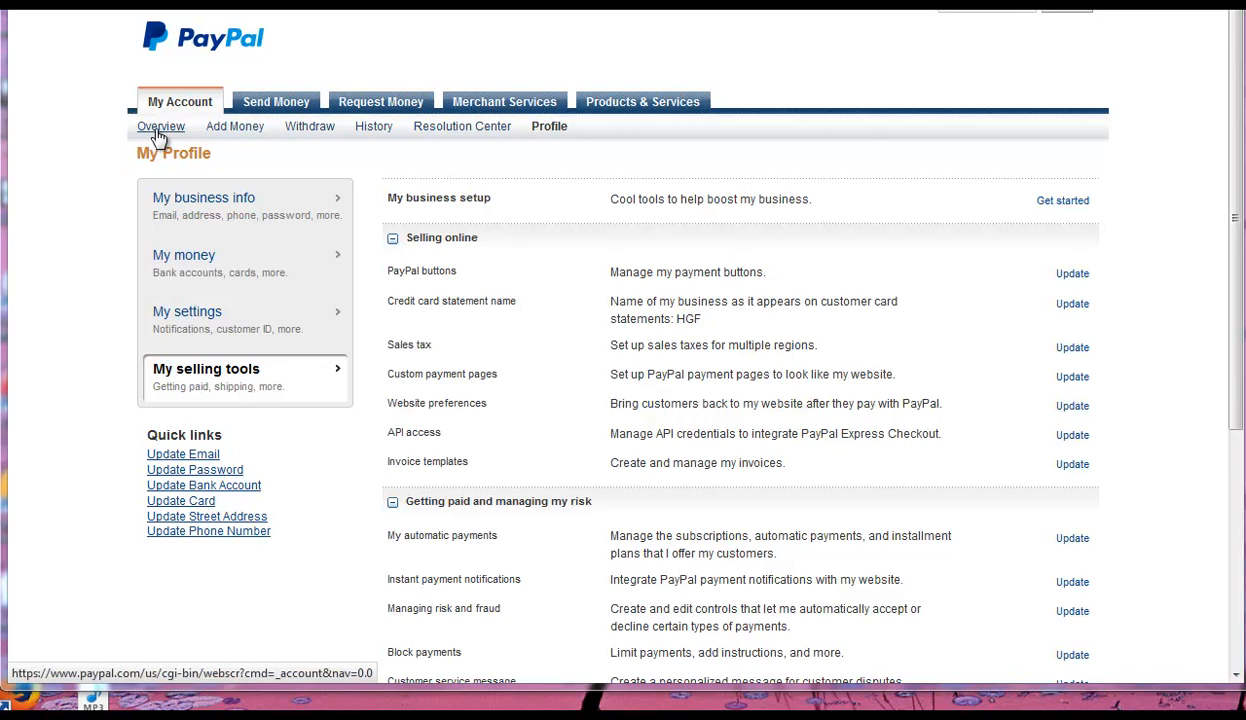
Bring up the My Saved Buttons page from the PayPal buttons entry under Selling online.
click(548, 126)
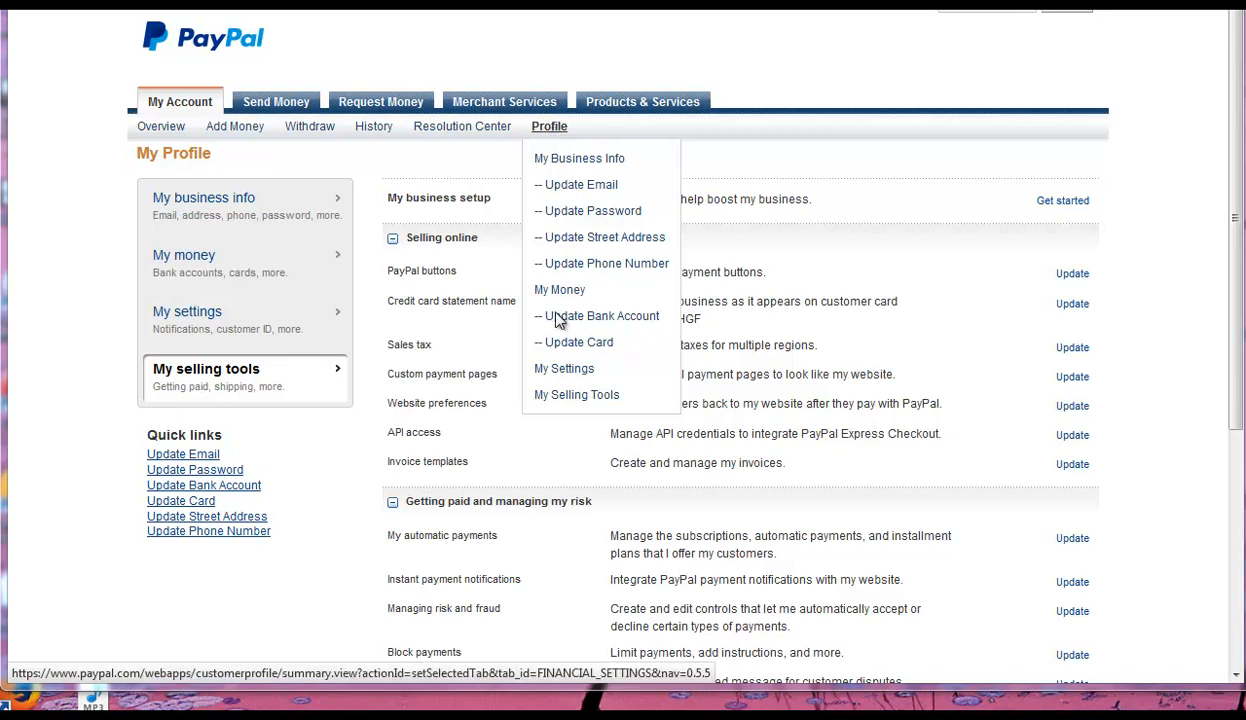
mouse_move(576, 394)
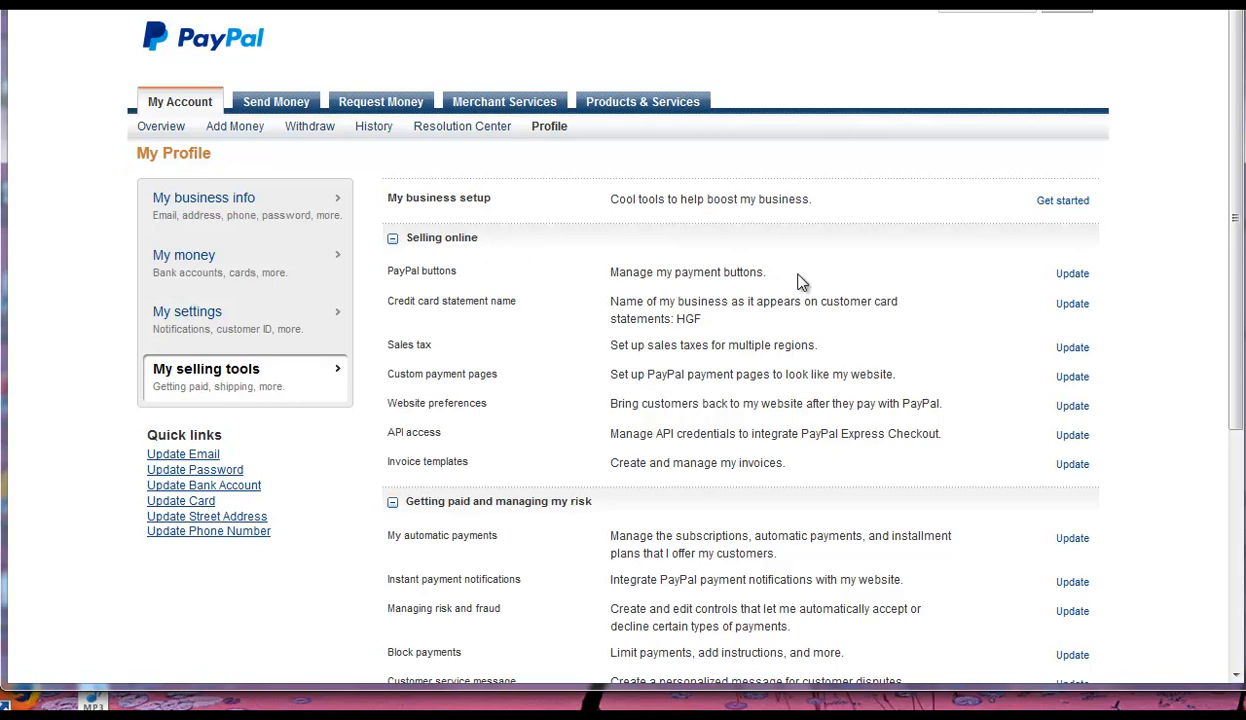
mouse_move(724, 396)
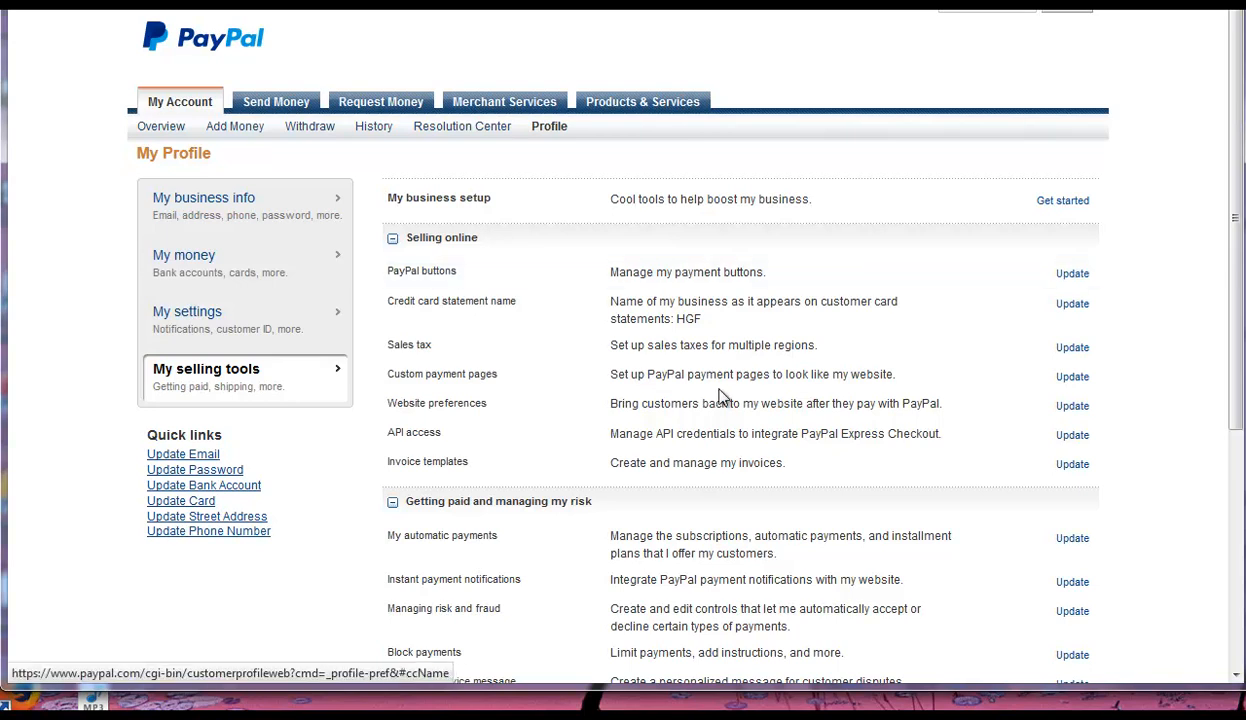
click(1072, 272)
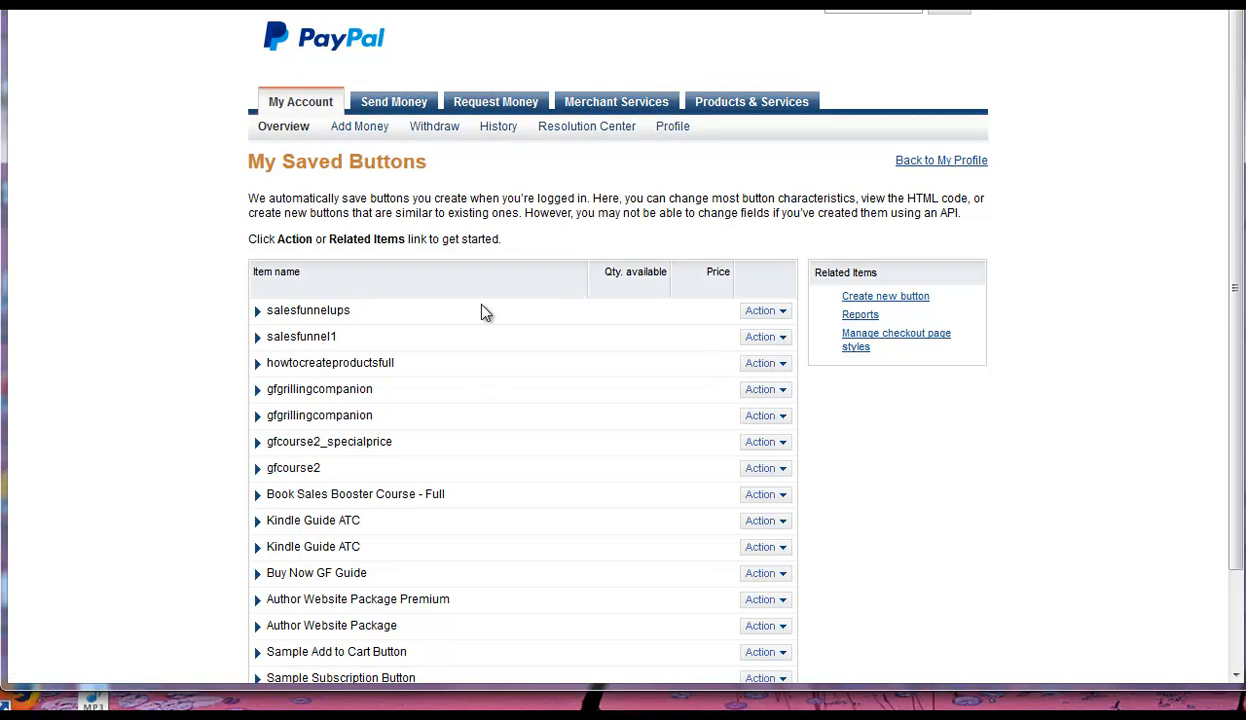
mouse_move(616, 424)
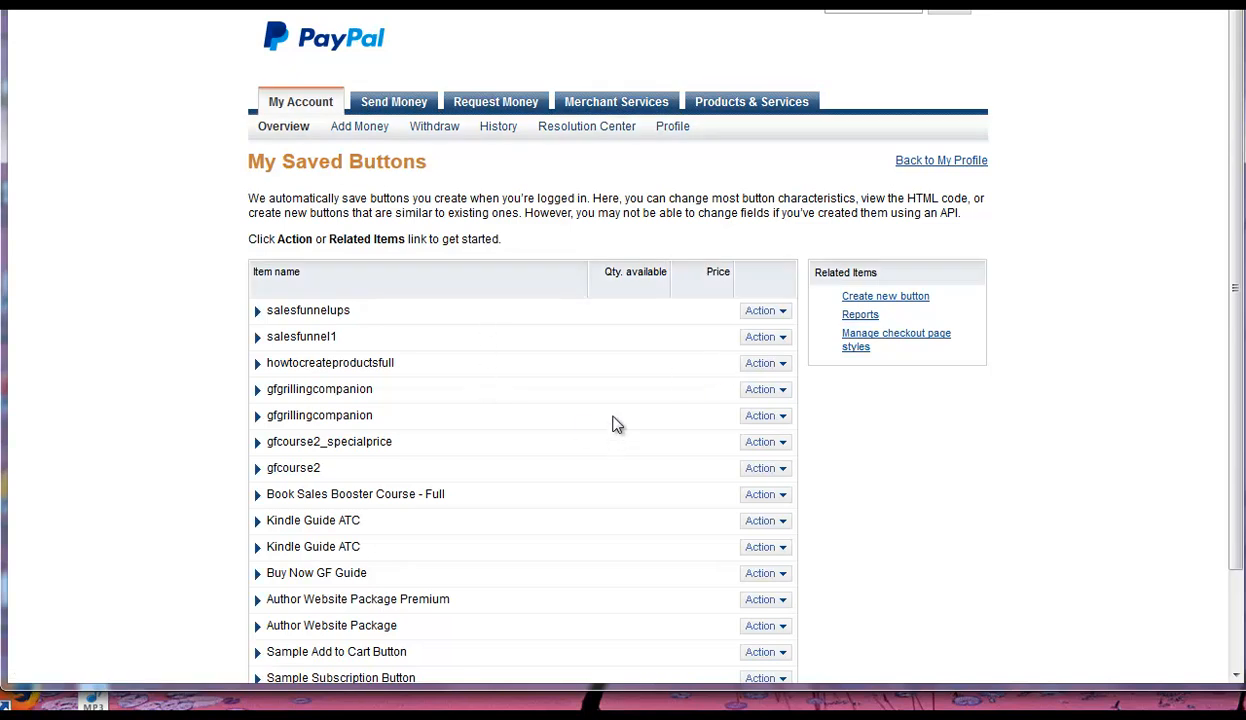
mouse_move(910, 304)
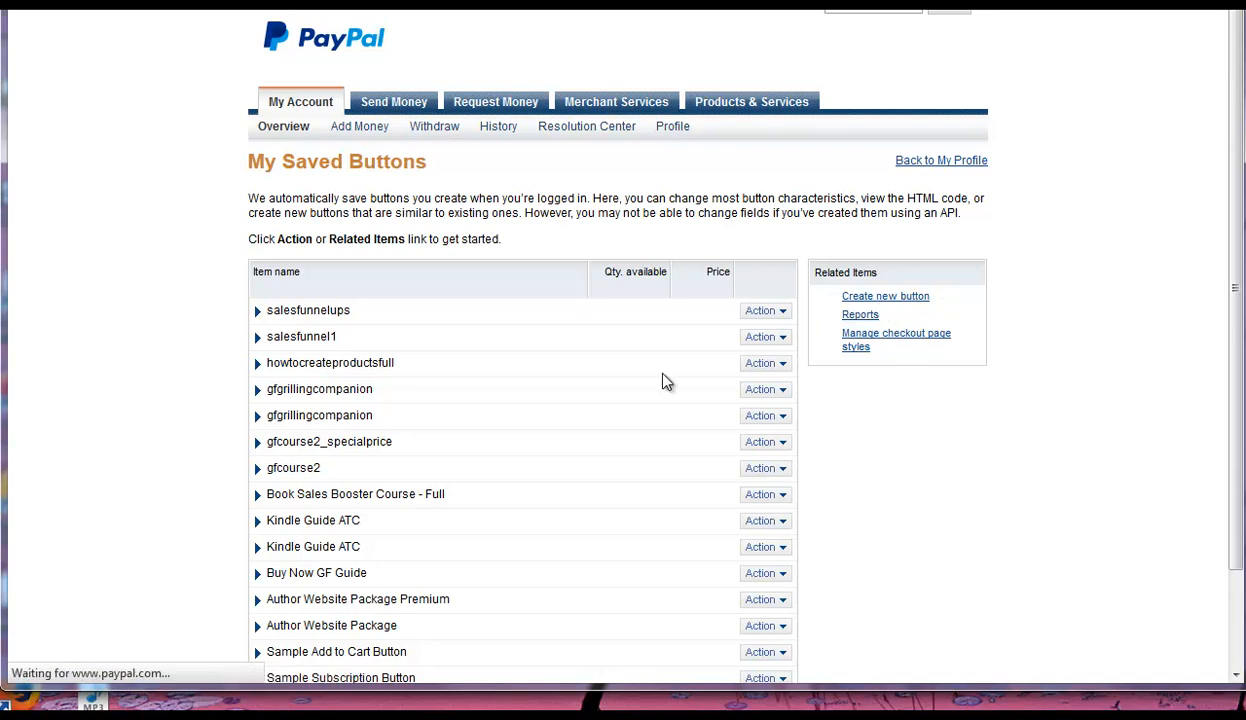
Start a new payment button of type Subscriptions with item name 'member'.
click(884, 296)
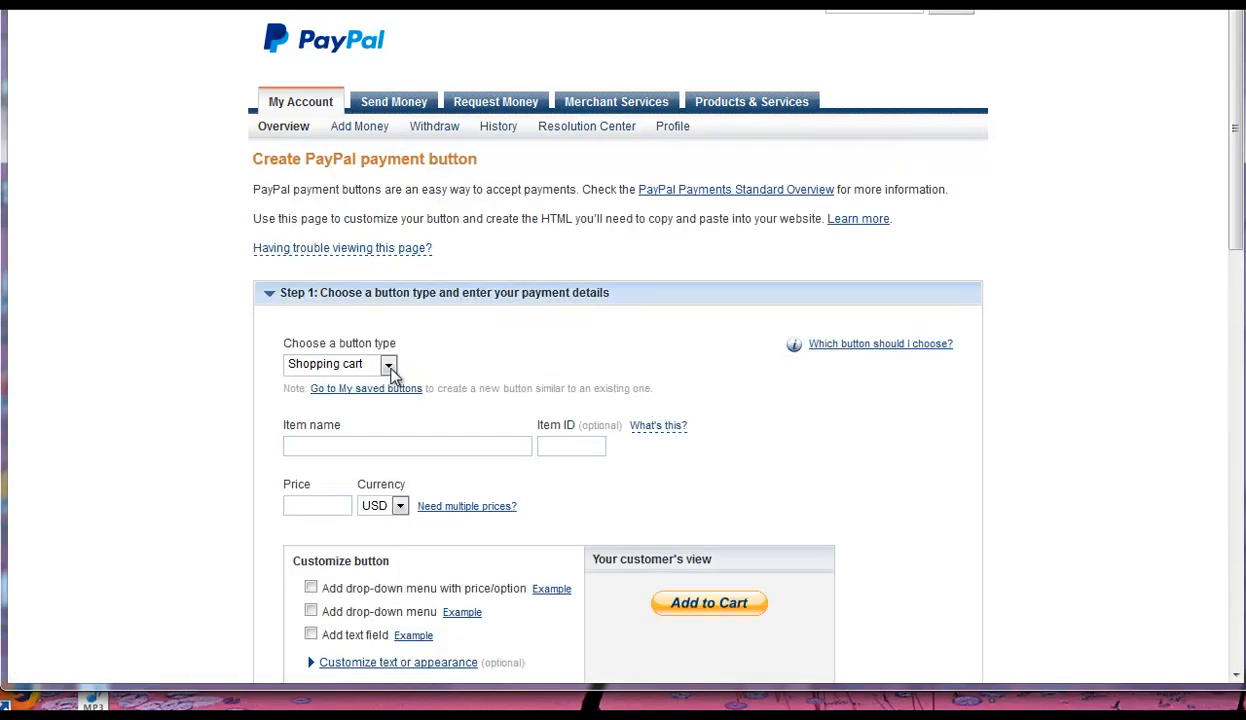
click(388, 364)
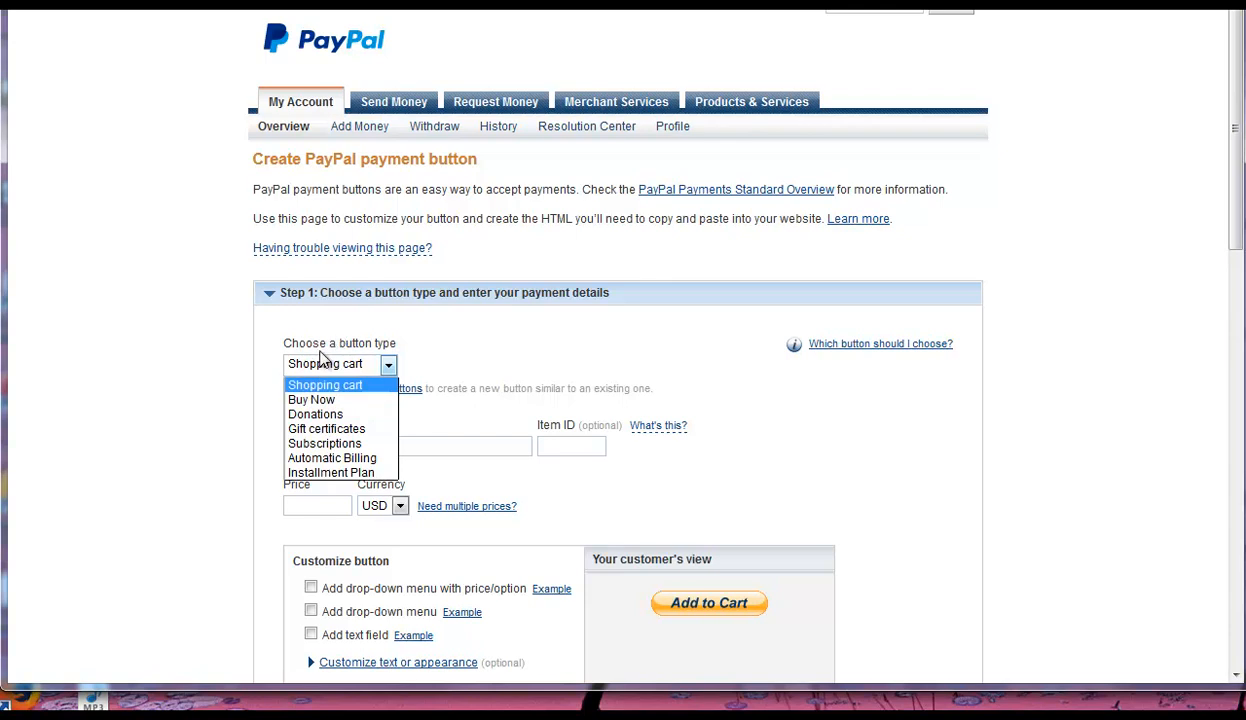
mouse_move(340, 428)
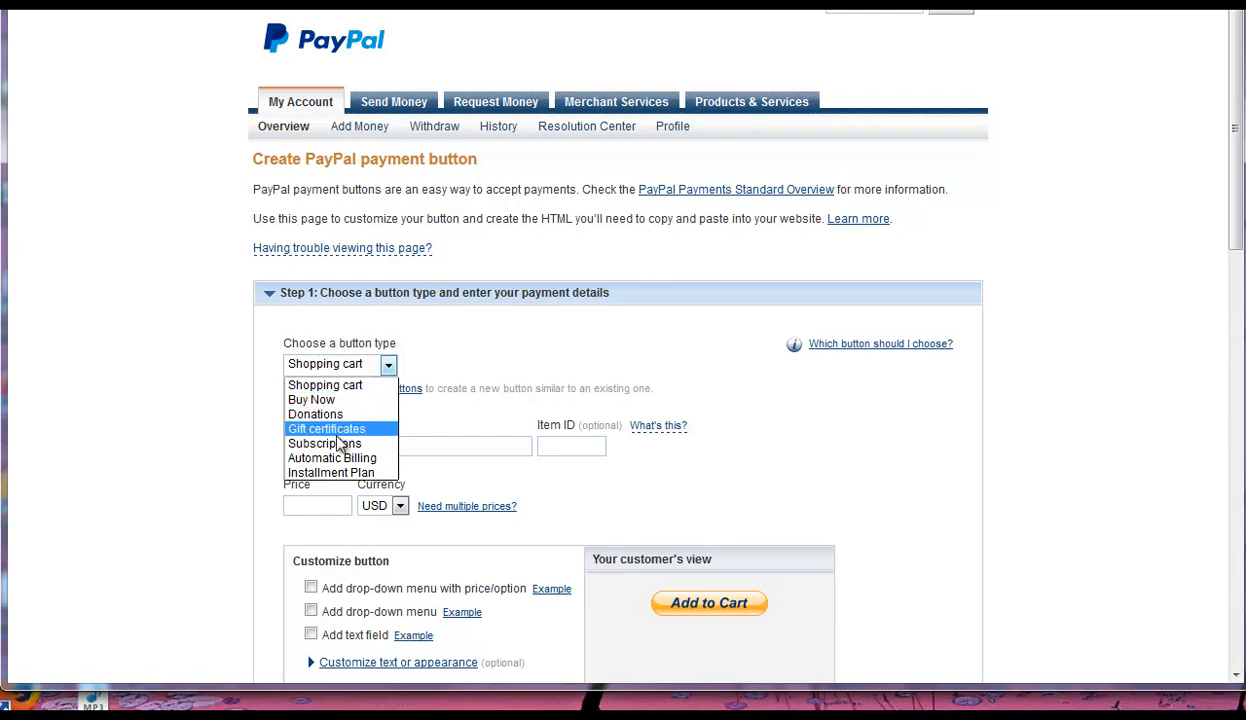
click(324, 444)
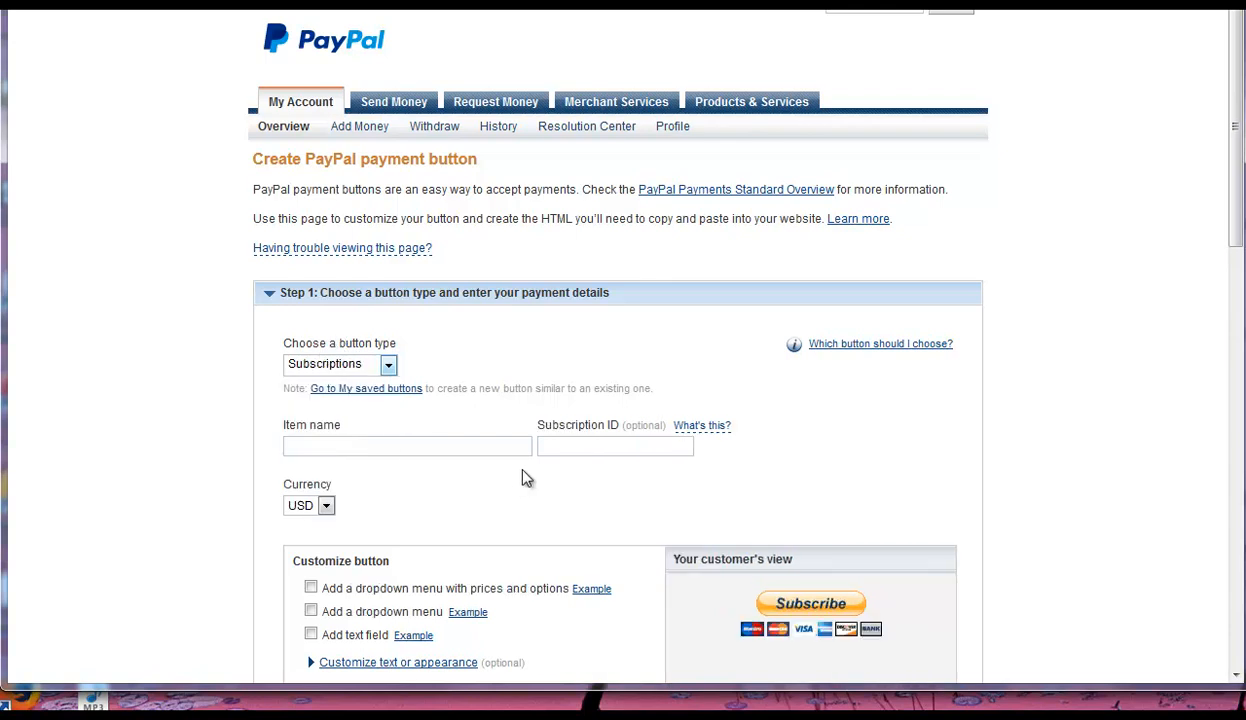
click(408, 444)
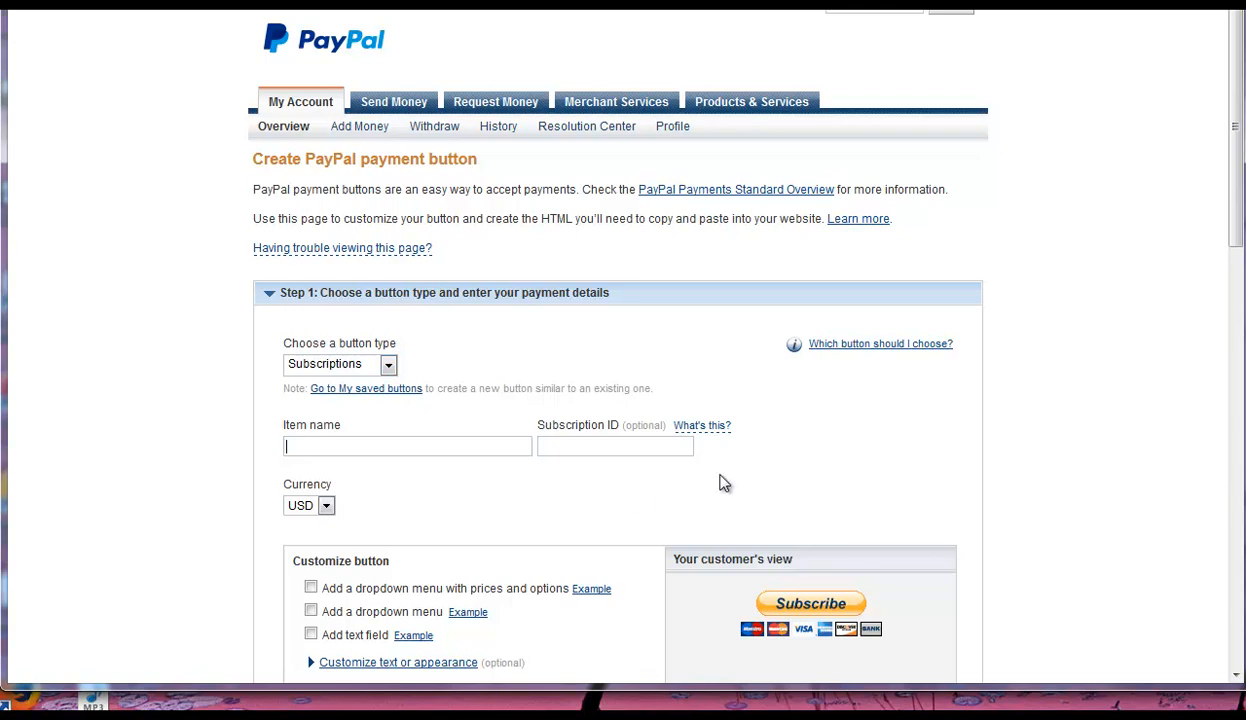
text(meme)
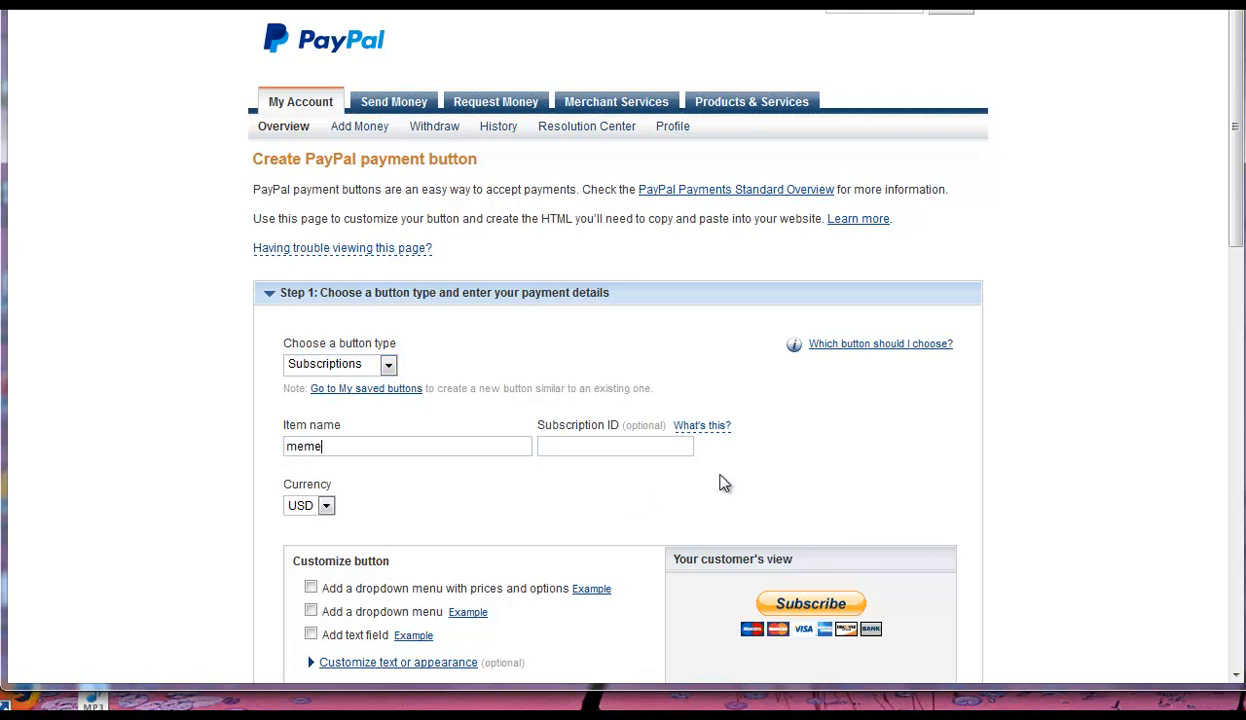
text(member)
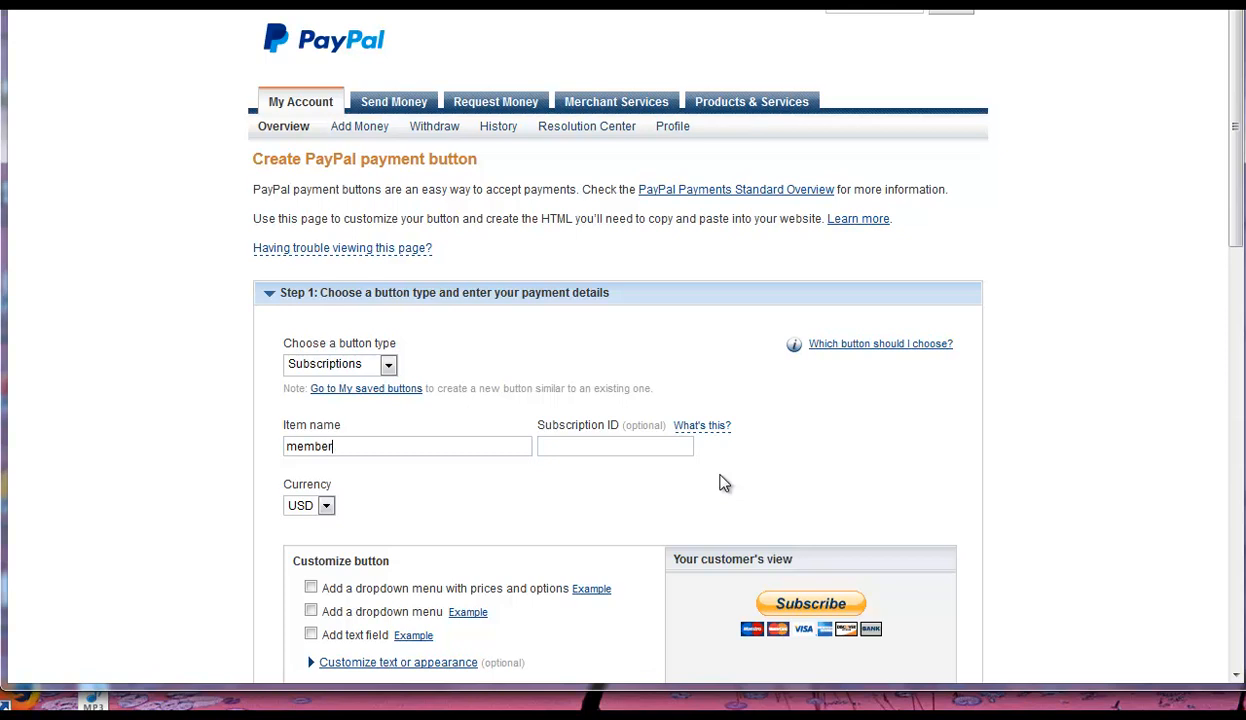
Expand the text and appearance options and keep the button text as Subscribe.
scroll(down, 3)
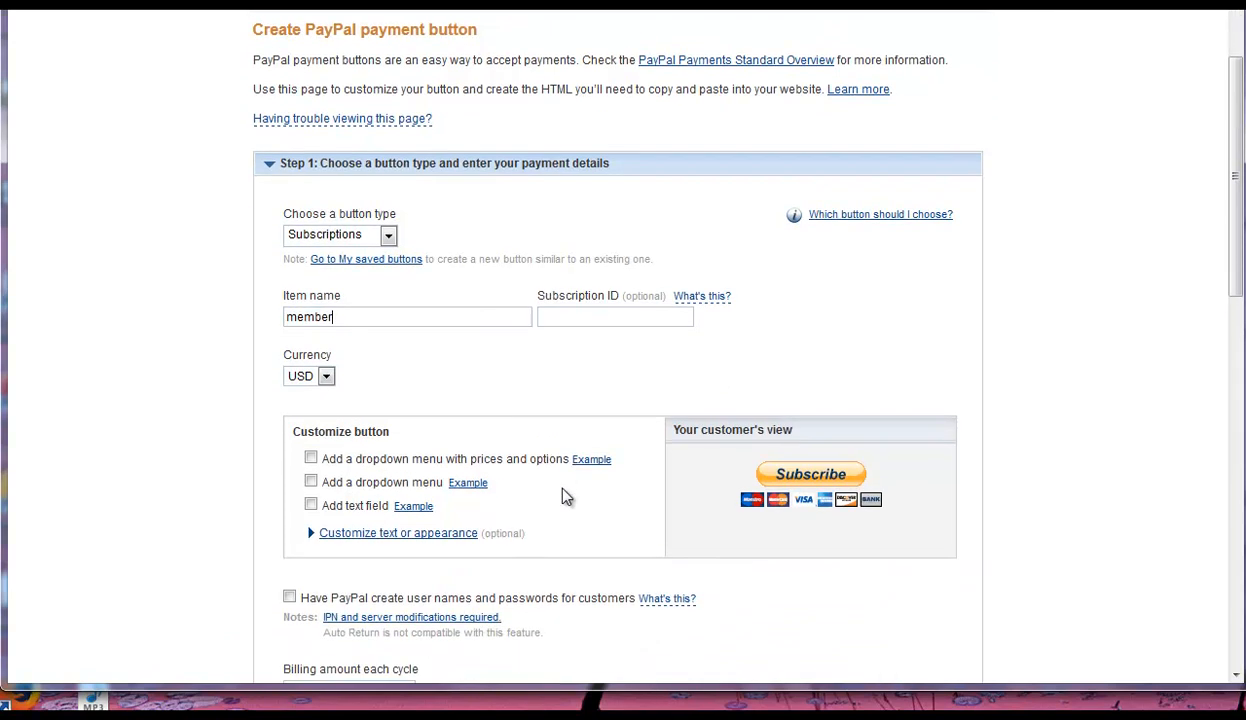
scroll(down, 3)
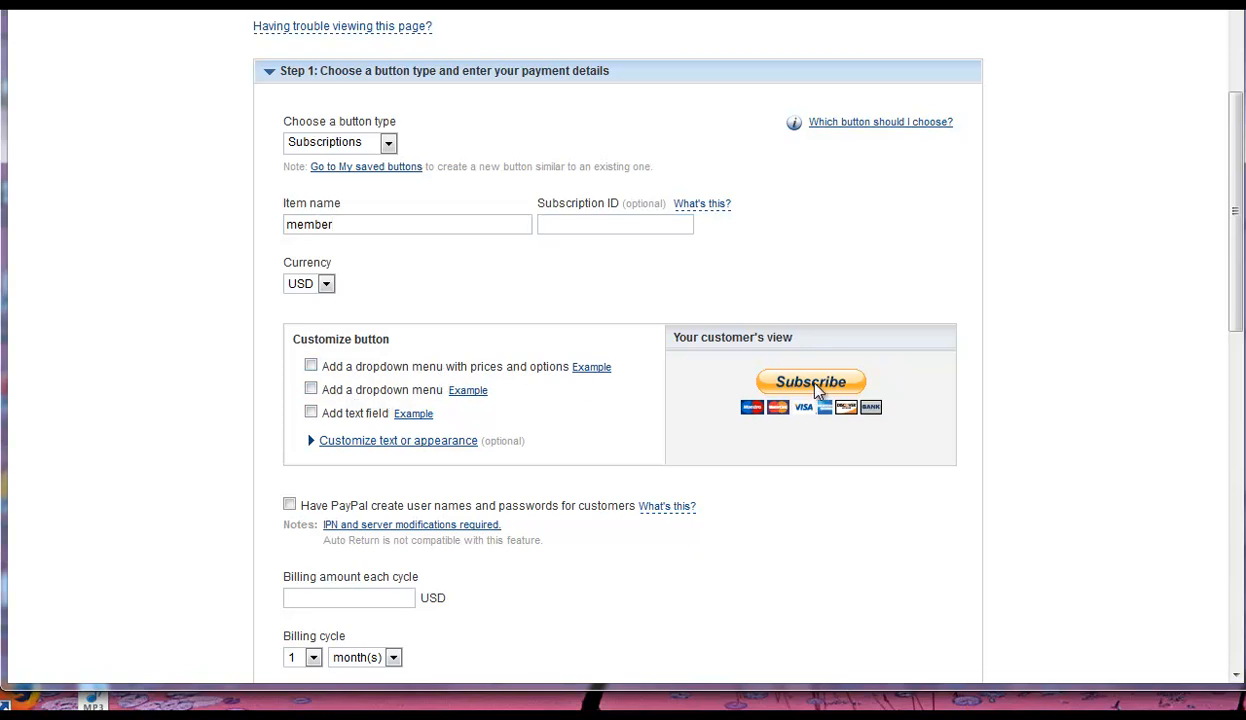
mouse_move(836, 388)
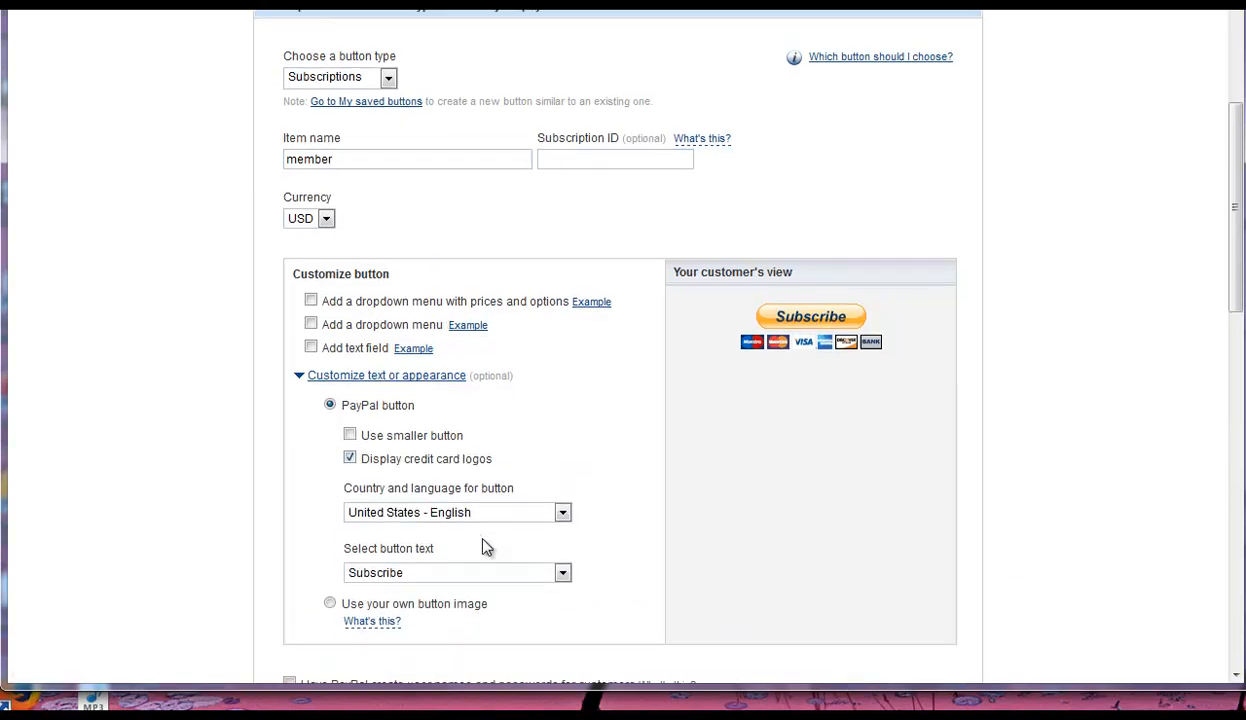
scroll(down, 3)
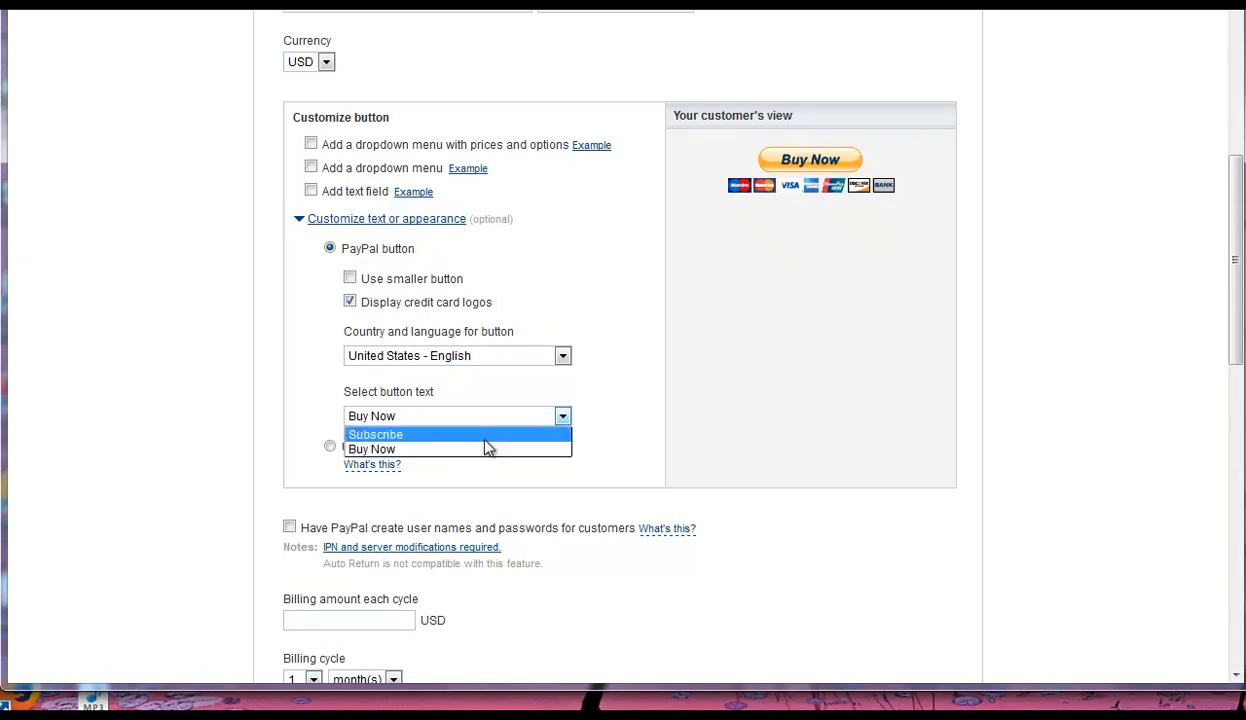
click(376, 434)
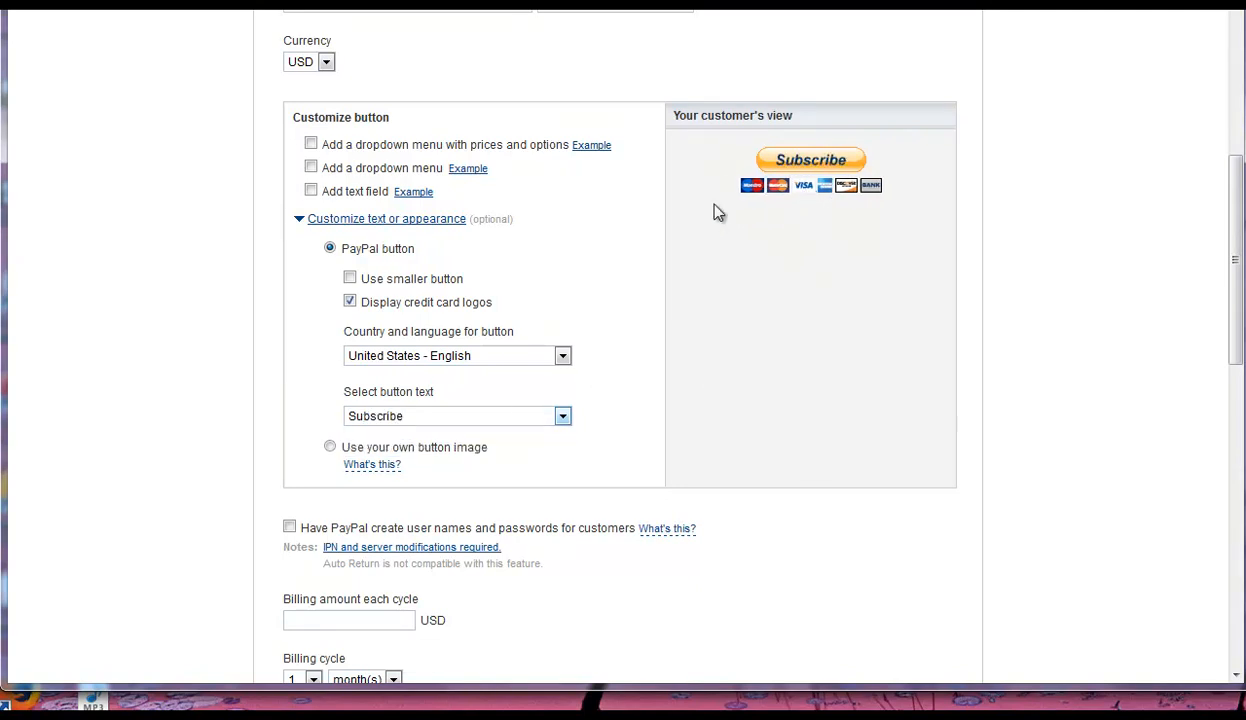
mouse_move(564, 482)
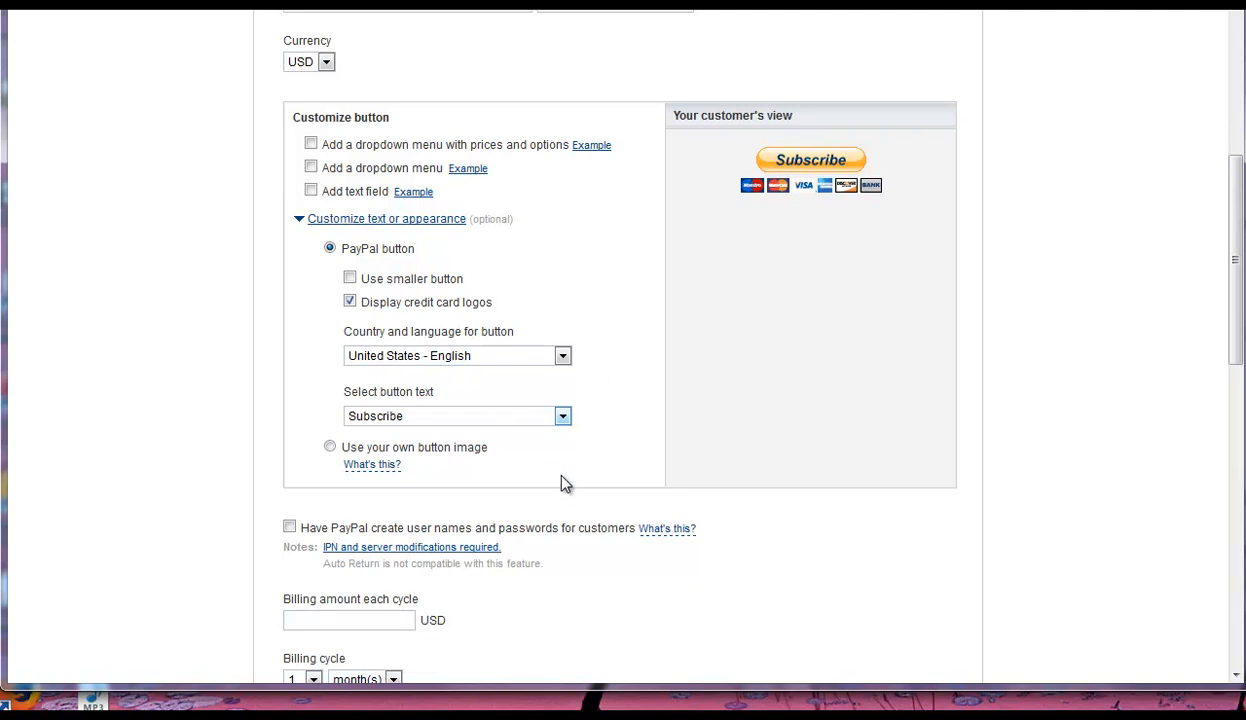
mouse_move(818, 150)
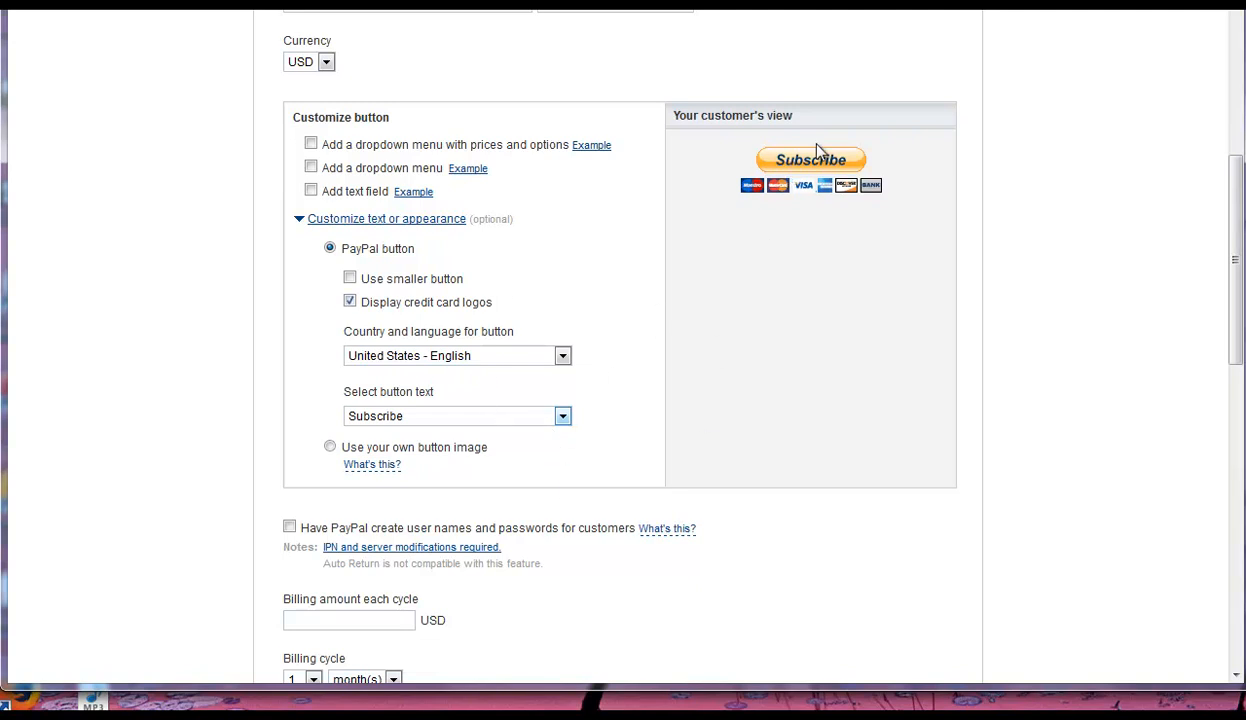
mouse_move(828, 206)
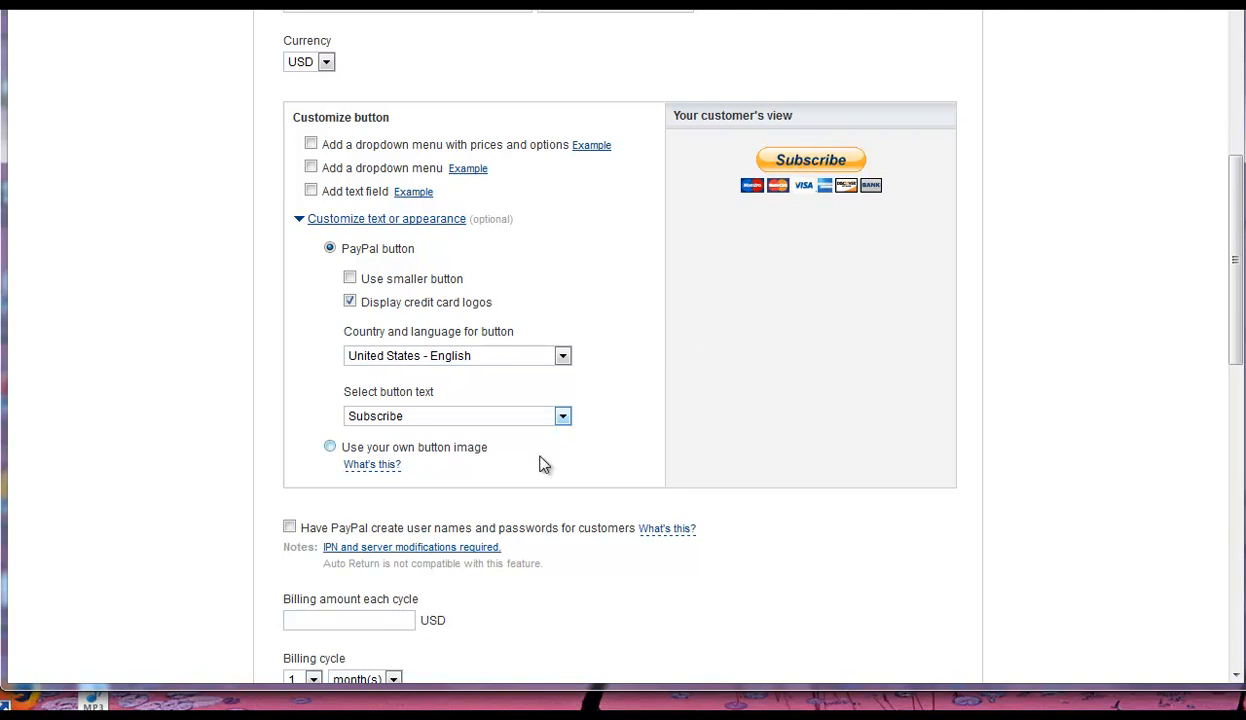
scroll(down, 3)
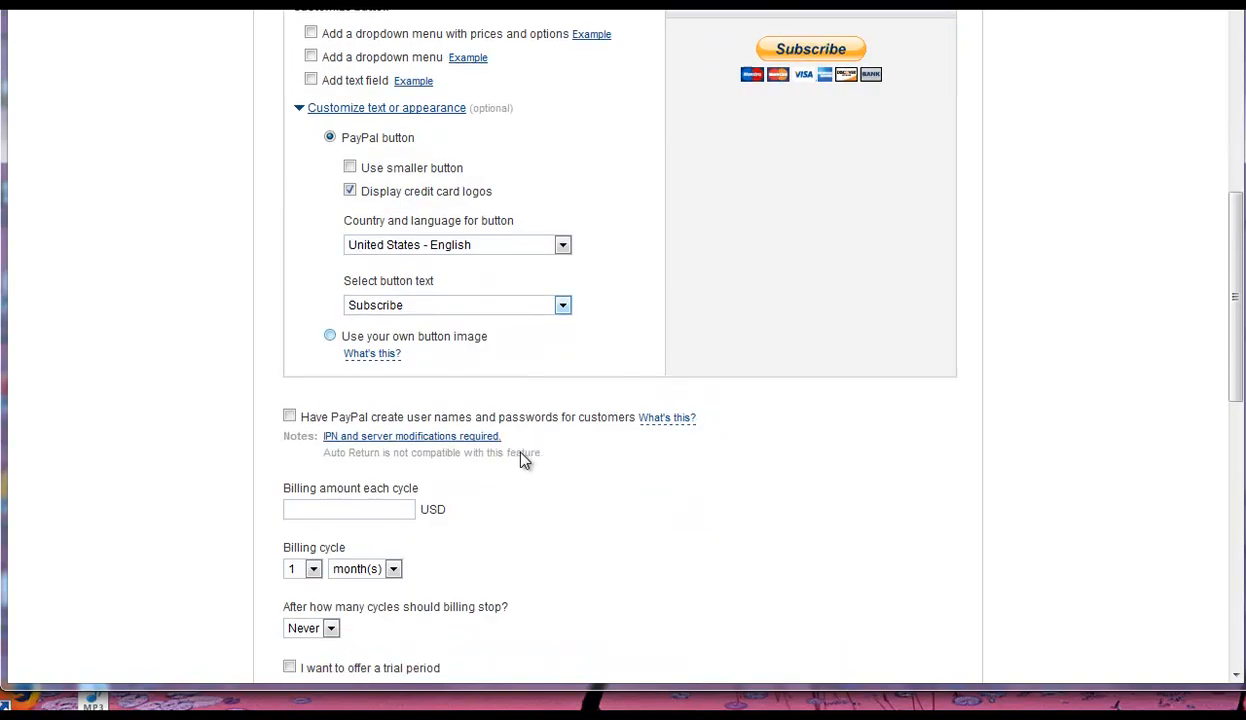
scroll(down, 3)
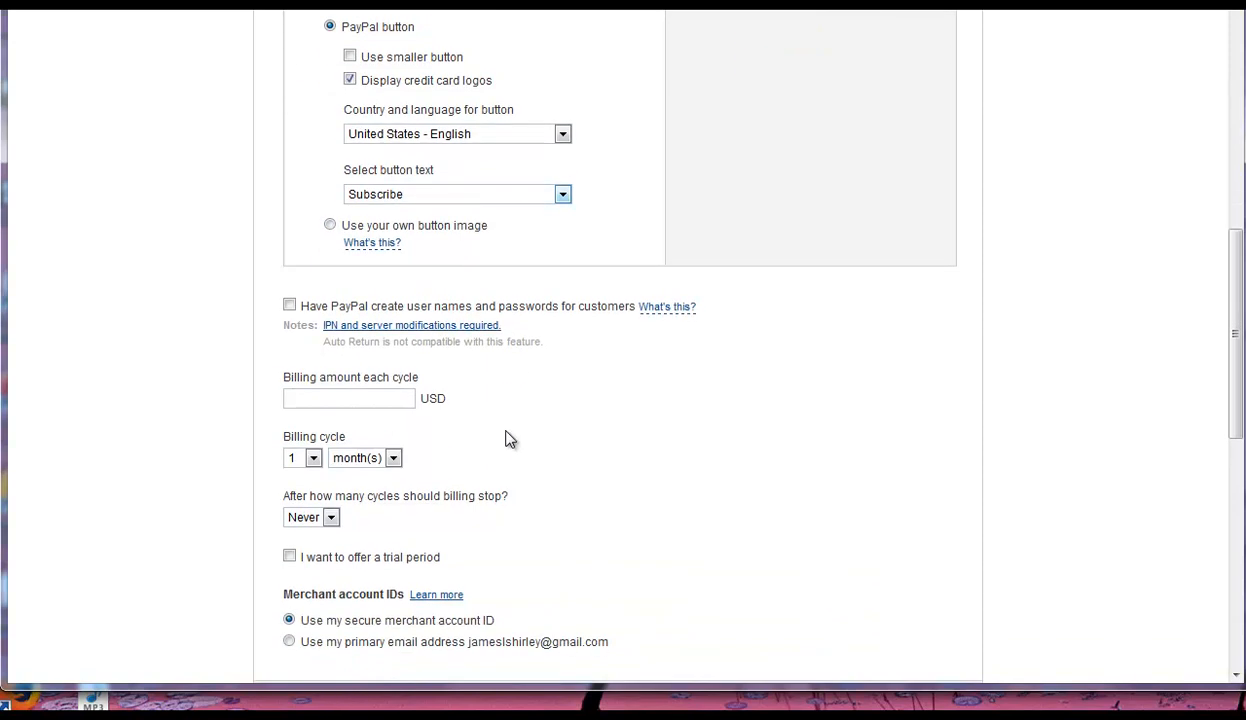
mouse_move(524, 398)
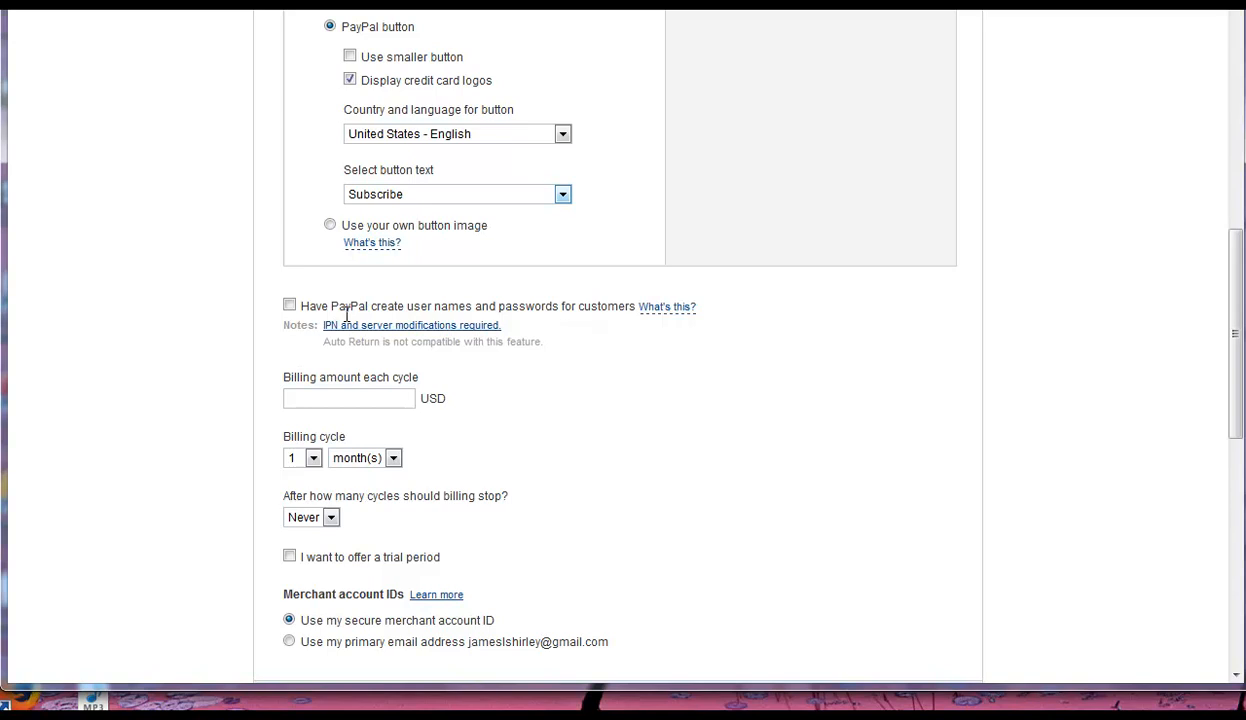
mouse_move(436, 308)
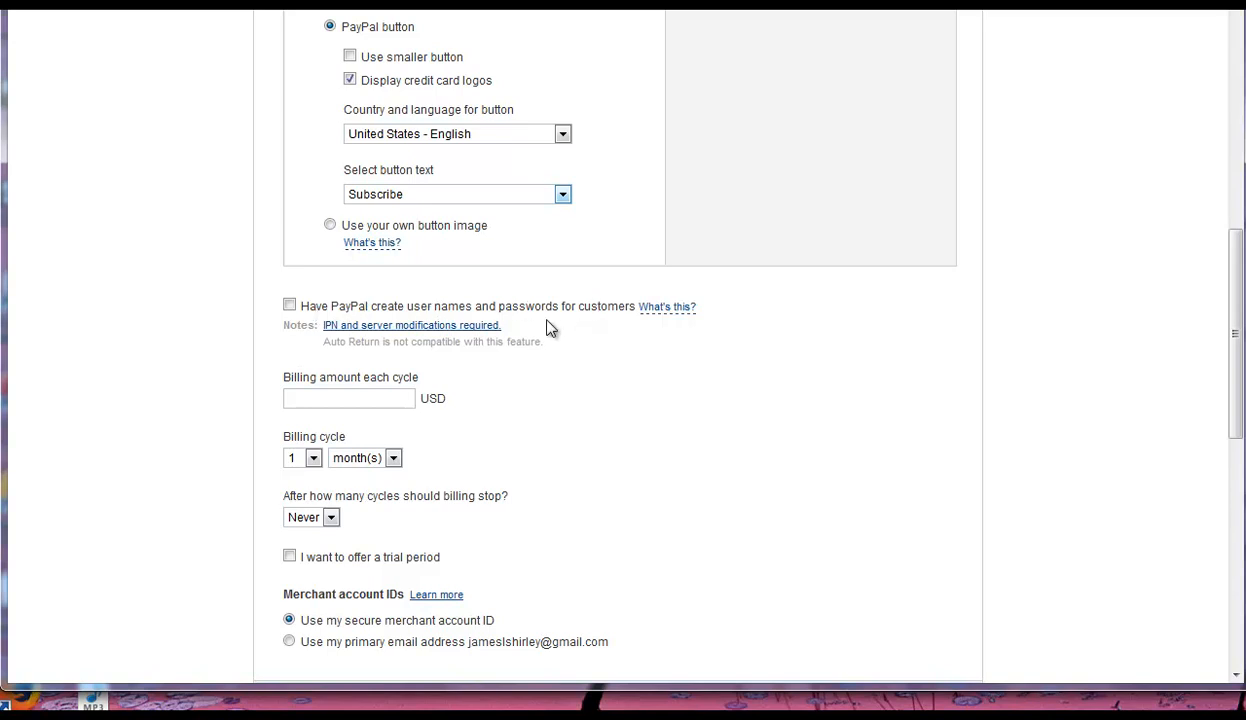
mouse_move(288, 320)
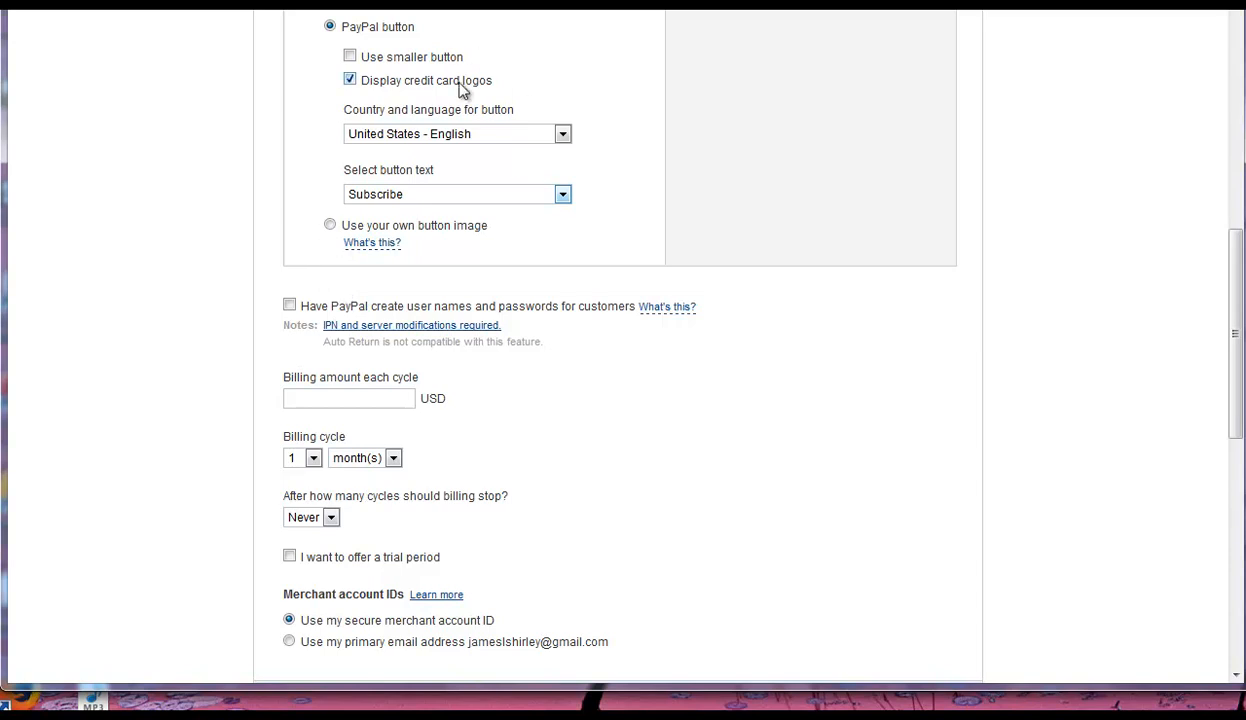
mouse_move(316, 380)
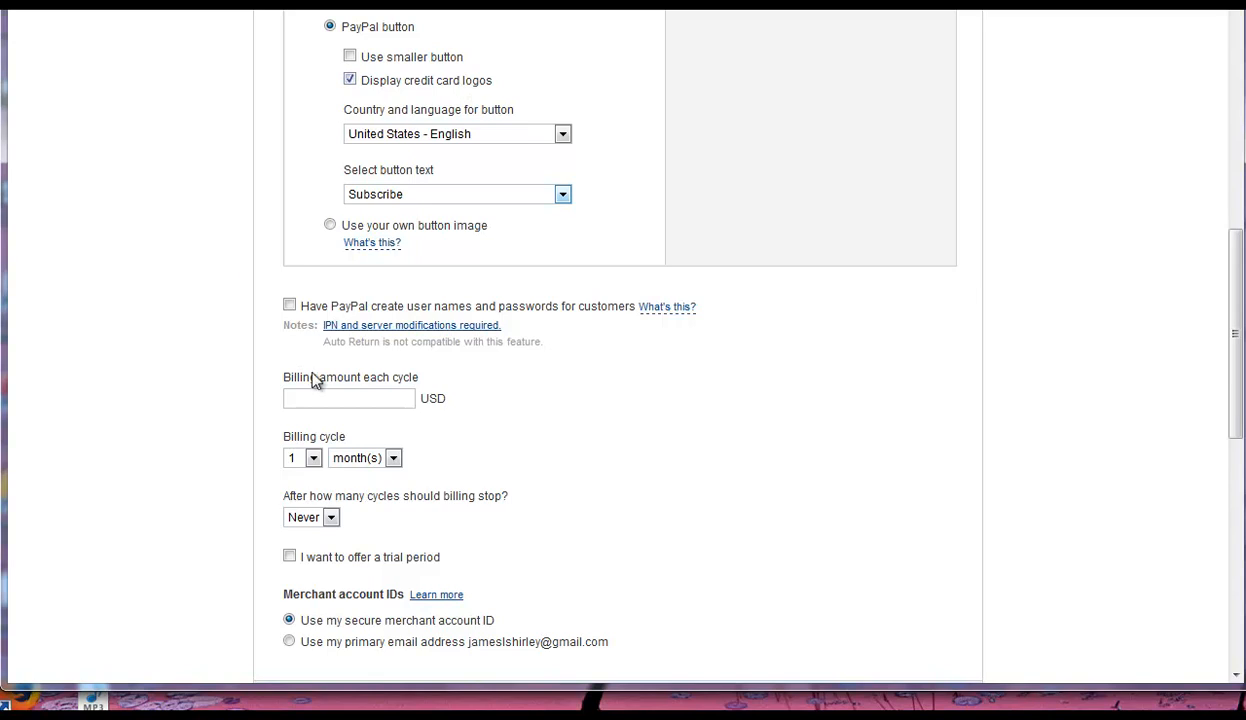
mouse_move(438, 368)
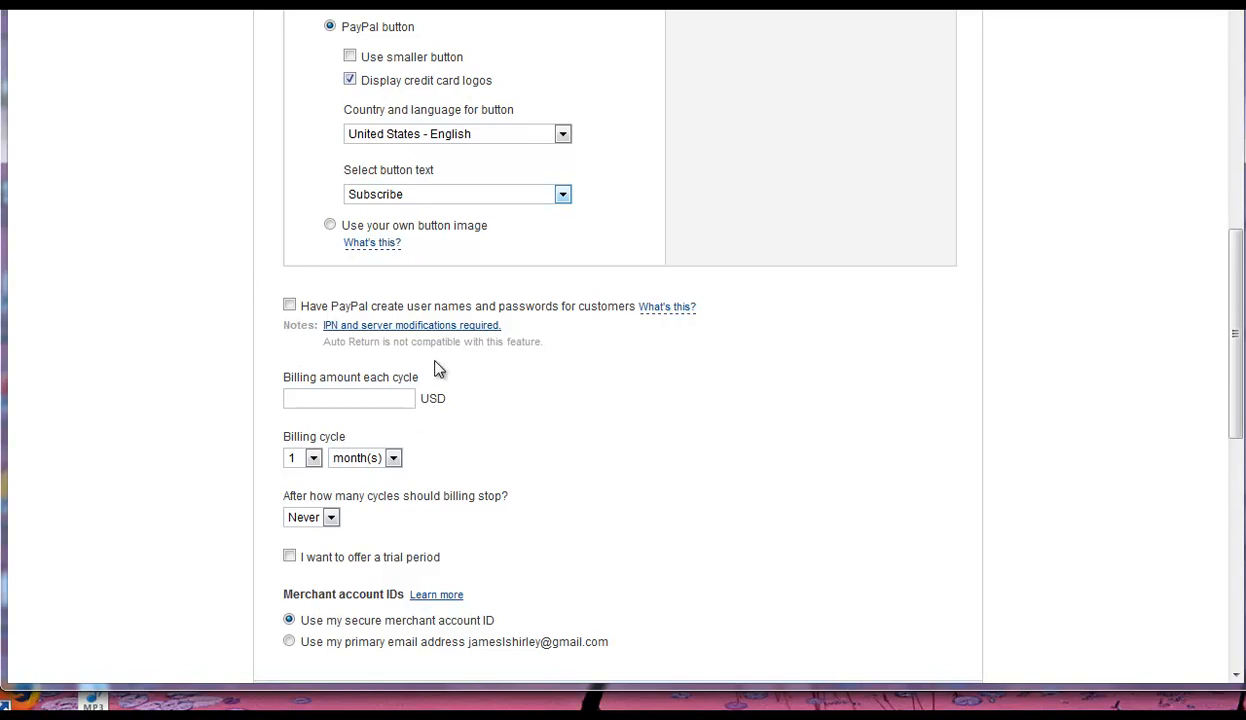
mouse_move(474, 416)
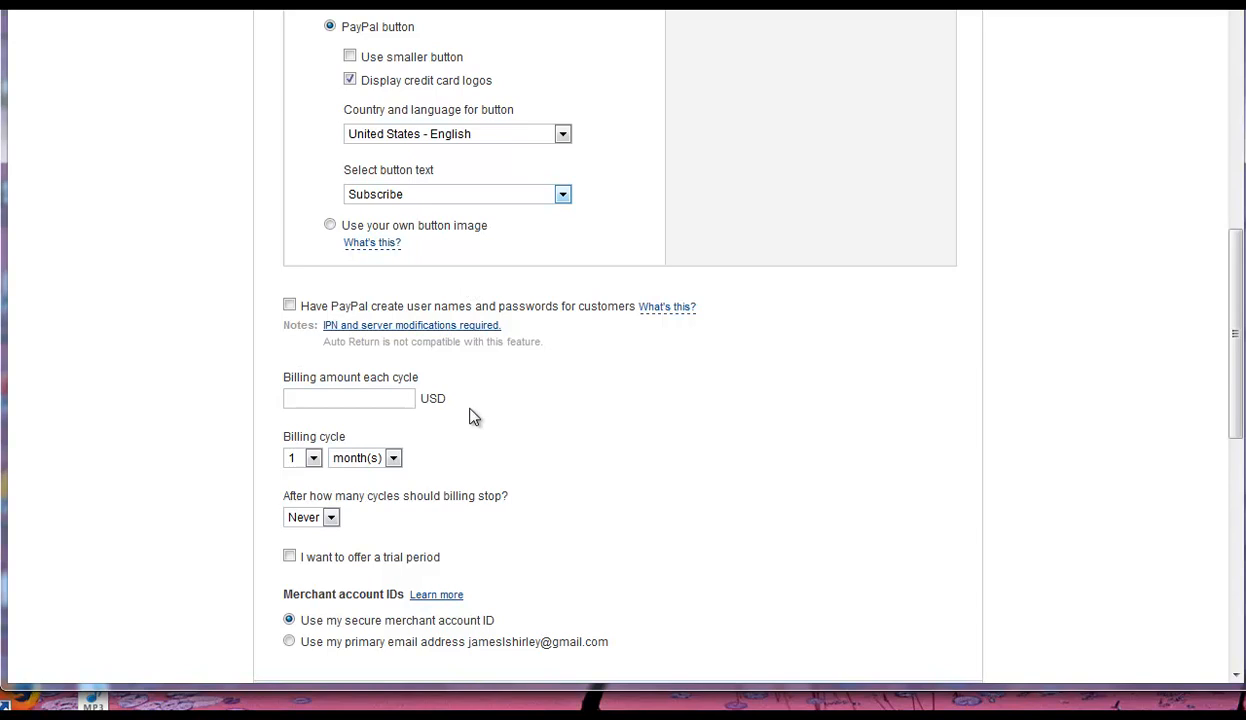
mouse_move(378, 368)
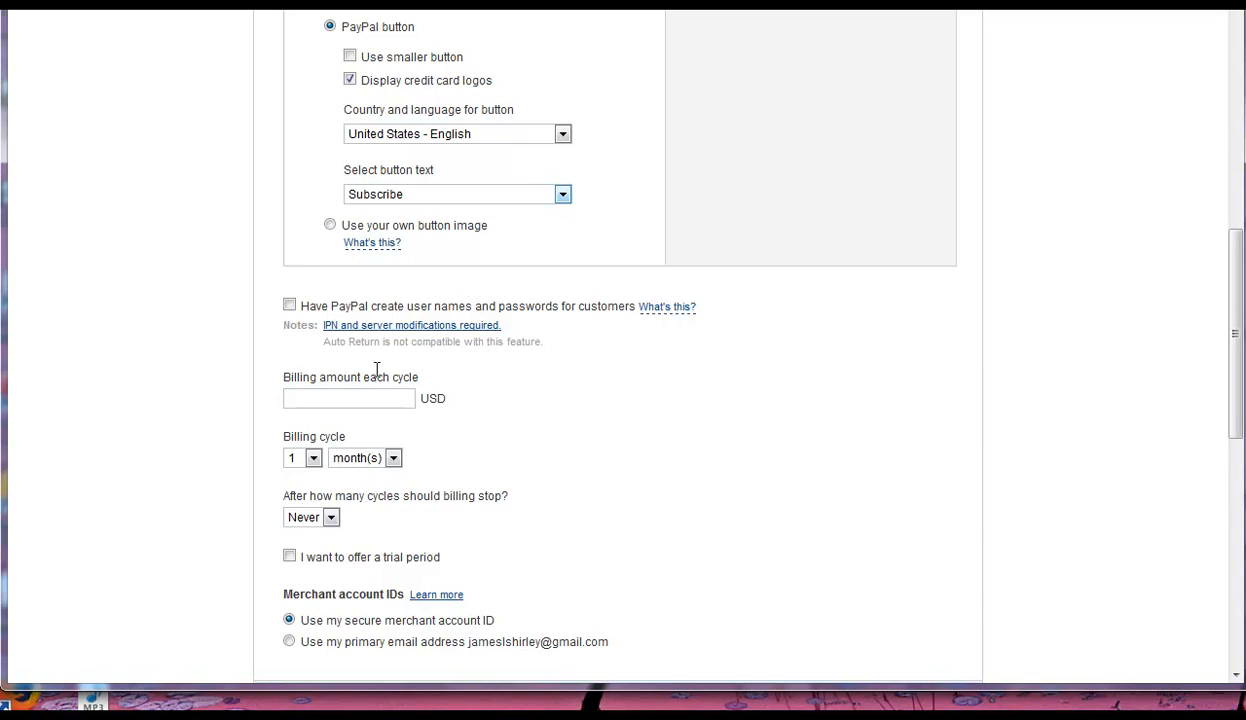
Bill 27 USD each monthly cycle, stop billing after 12 cycles, and enable a trial period.
click(348, 398)
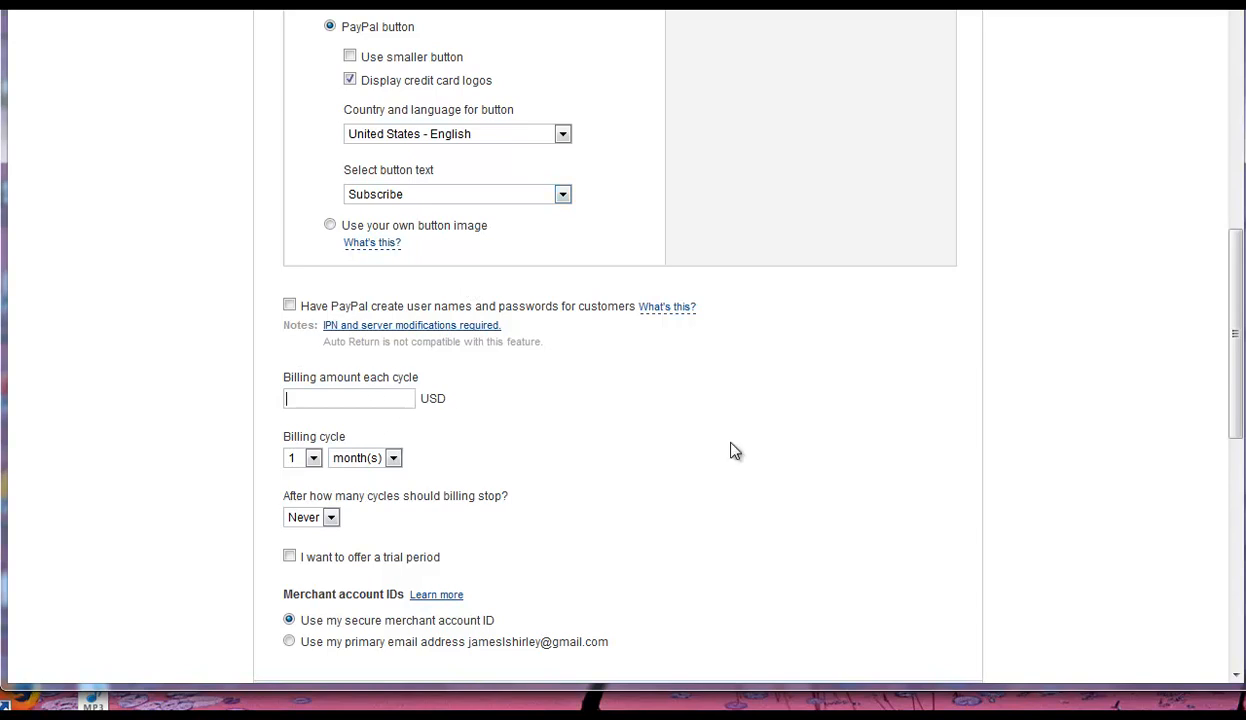
text(27)
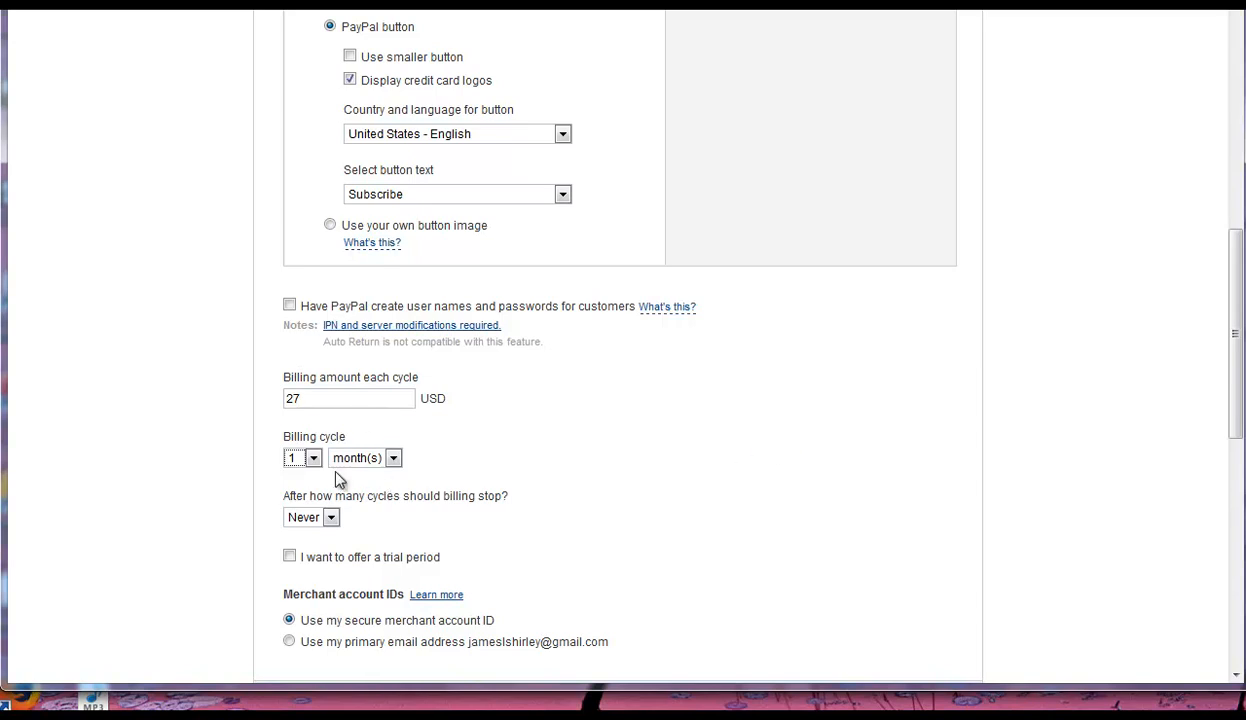
scroll(down, 3)
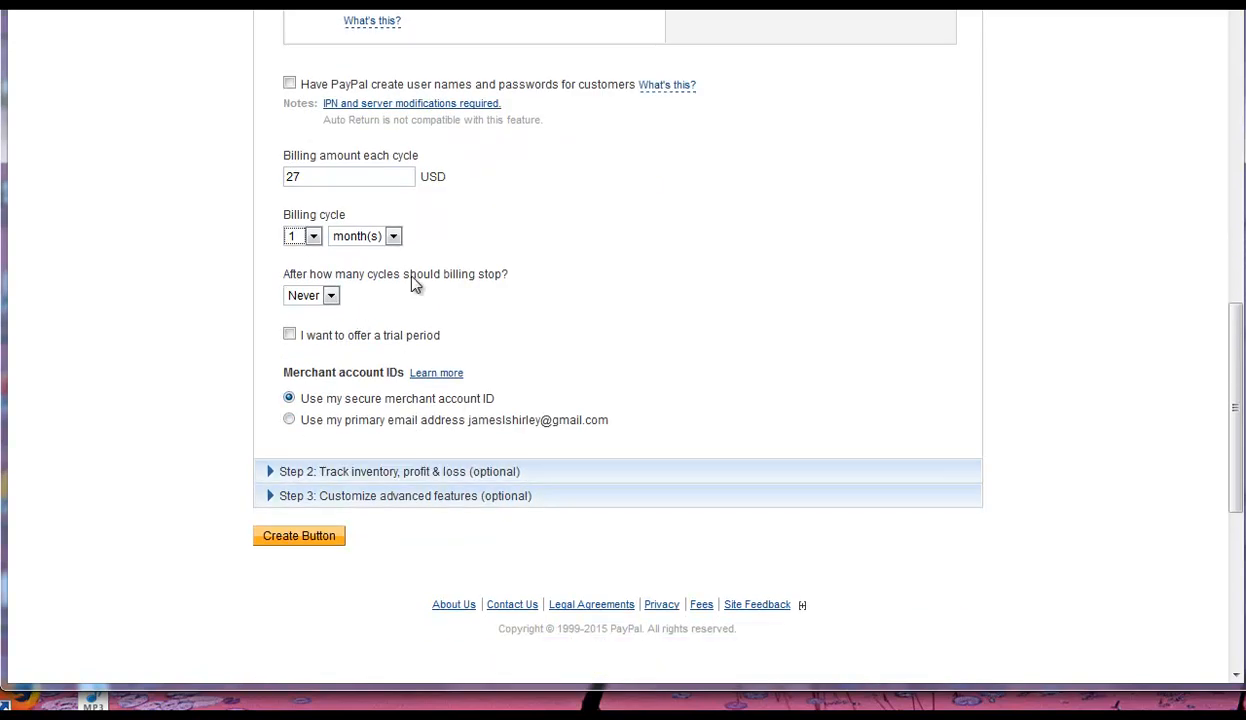
click(312, 296)
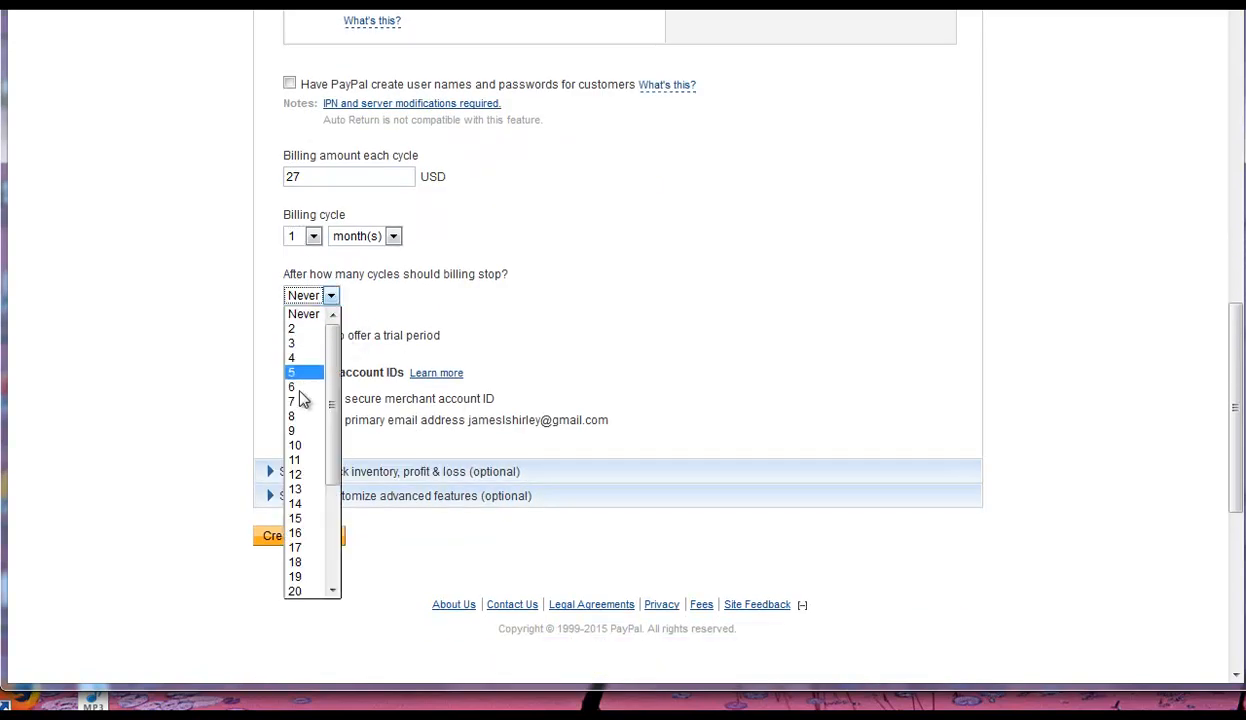
click(296, 472)
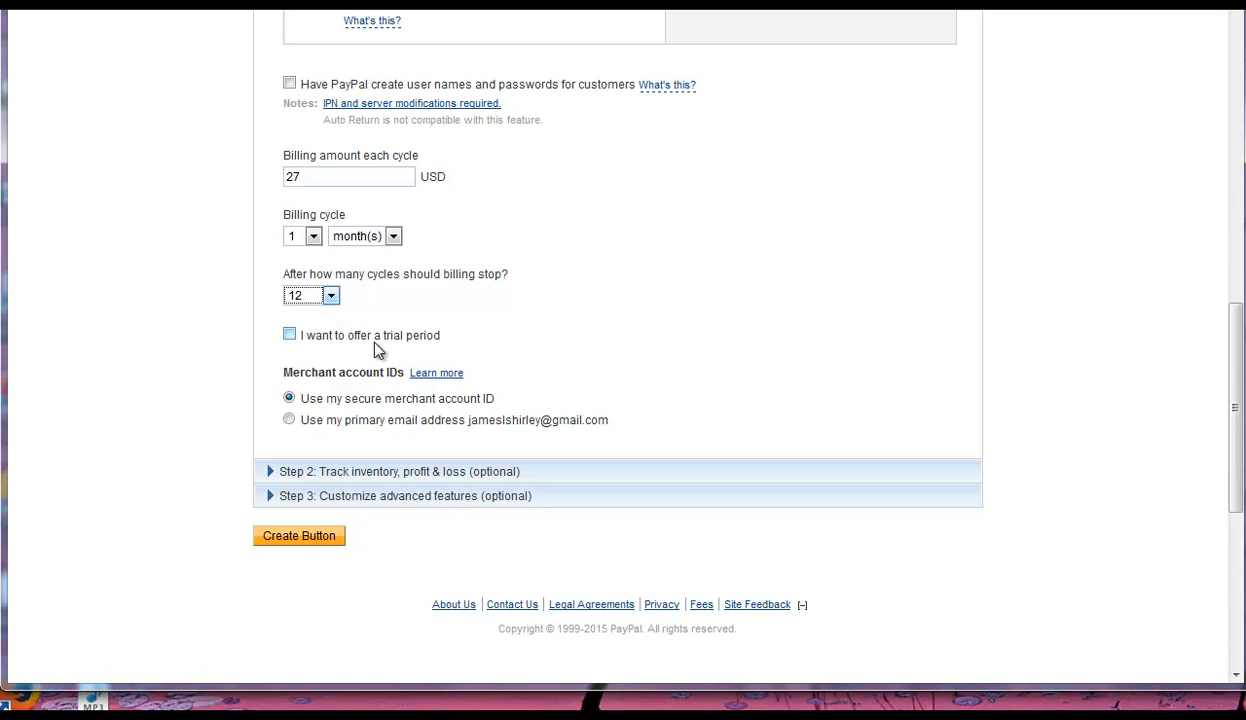
click(288, 334)
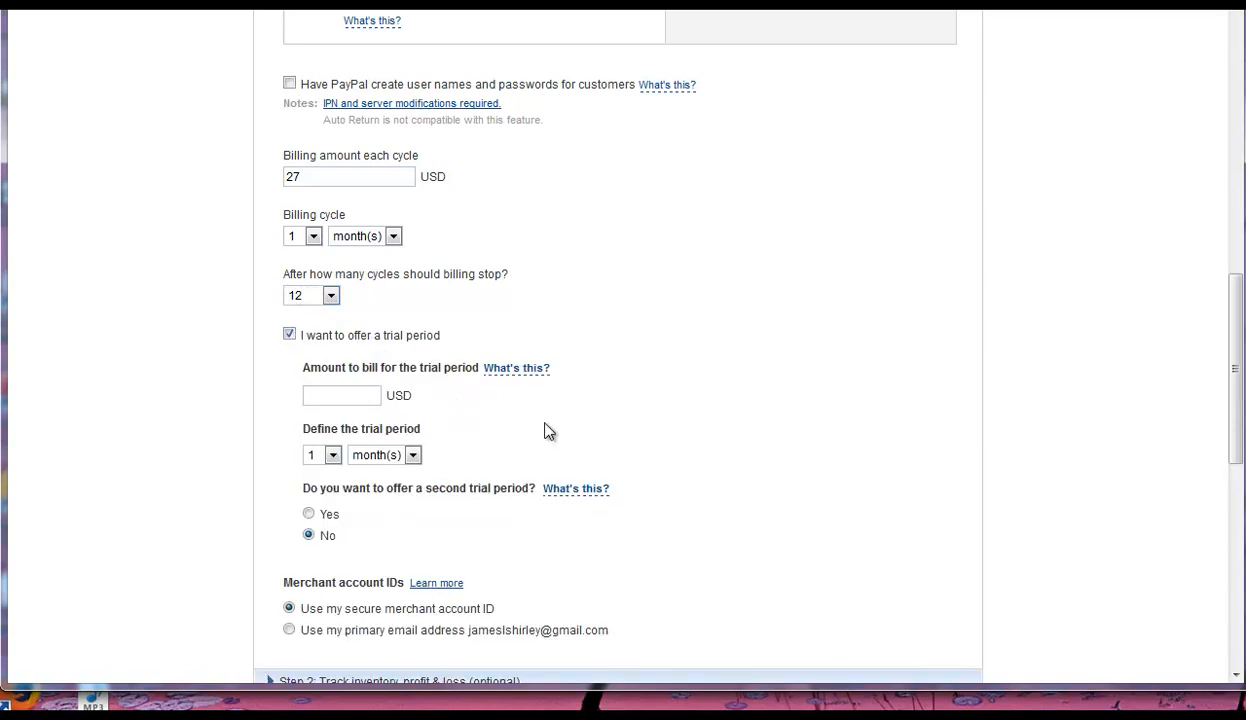
Set the trial period amount to 1 USD for 1 month with no second trial.
text(1)
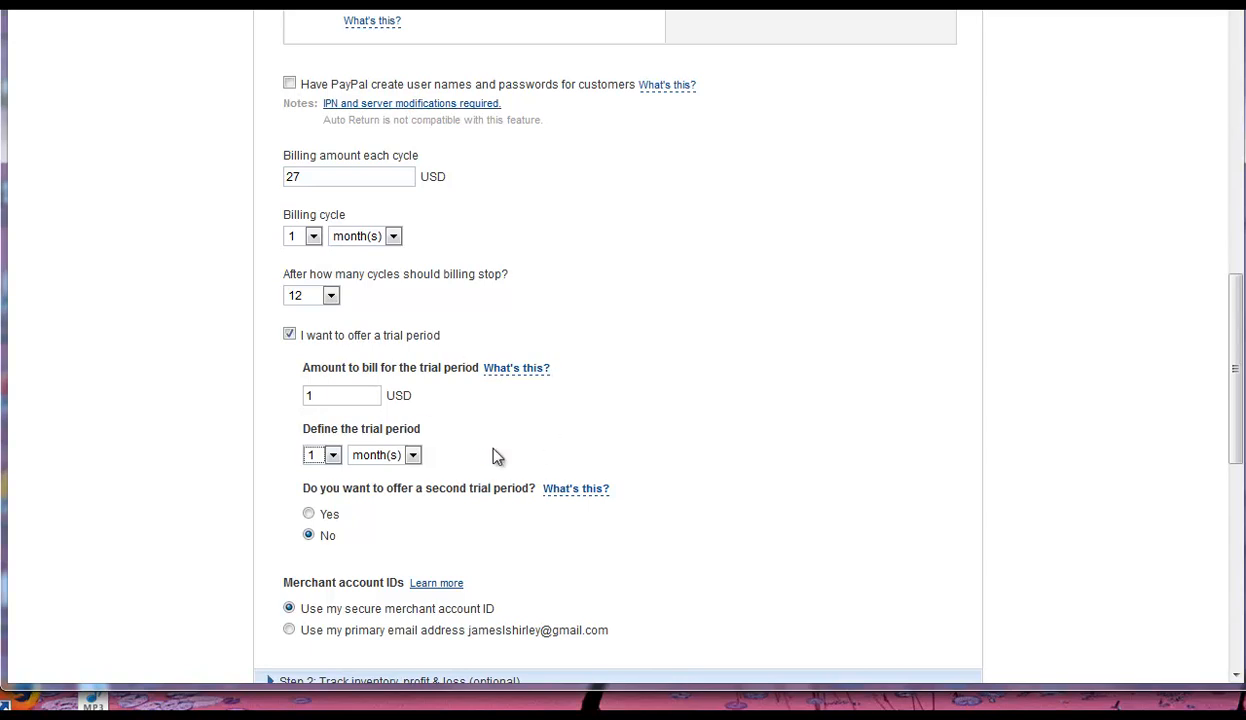
mouse_move(484, 410)
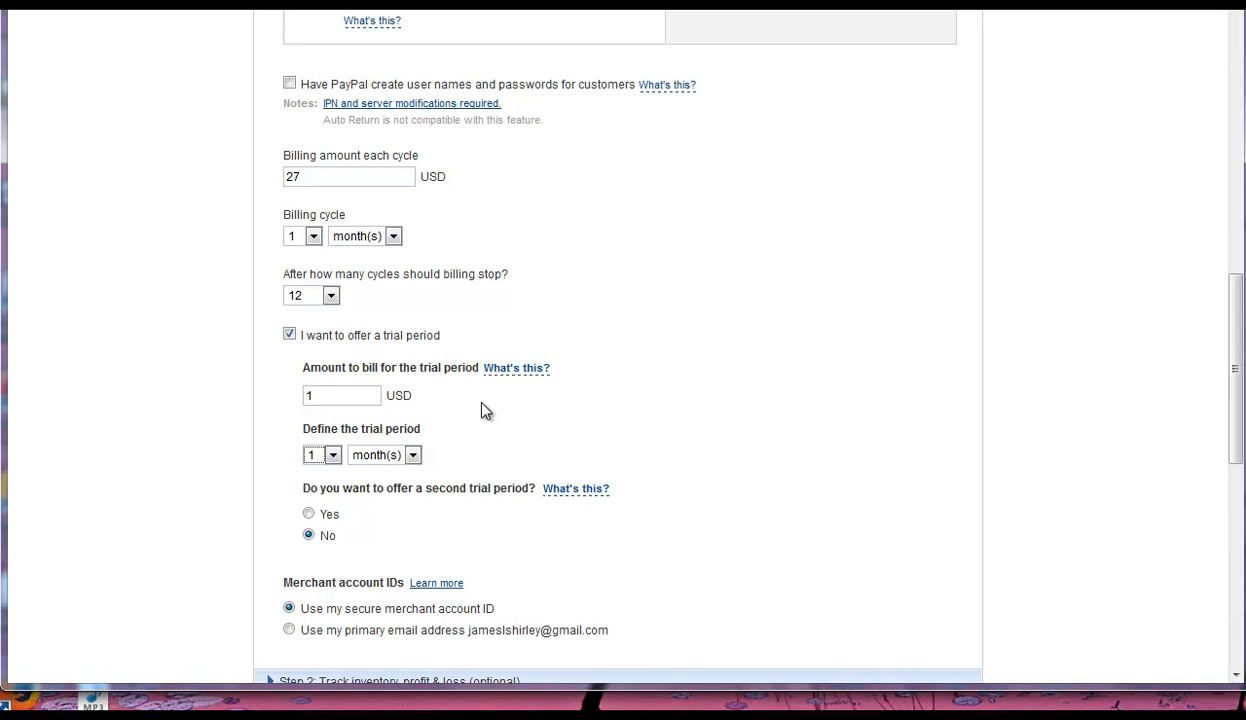
mouse_move(474, 446)
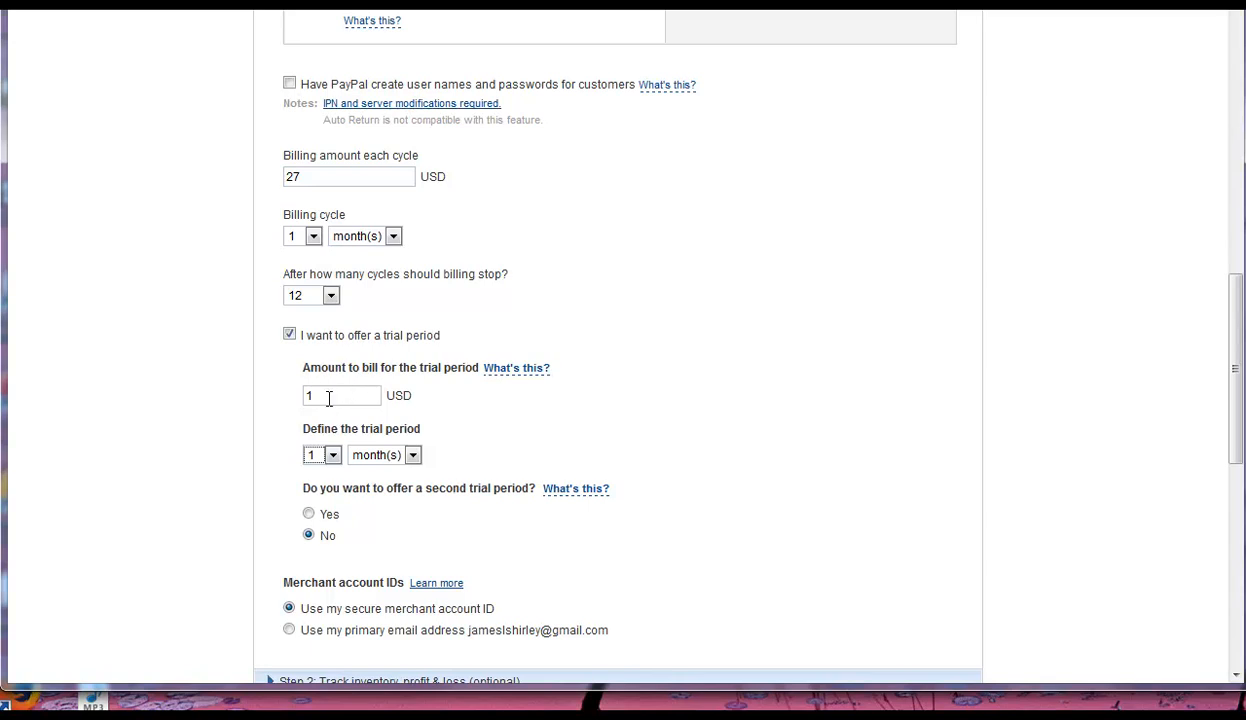
mouse_move(612, 432)
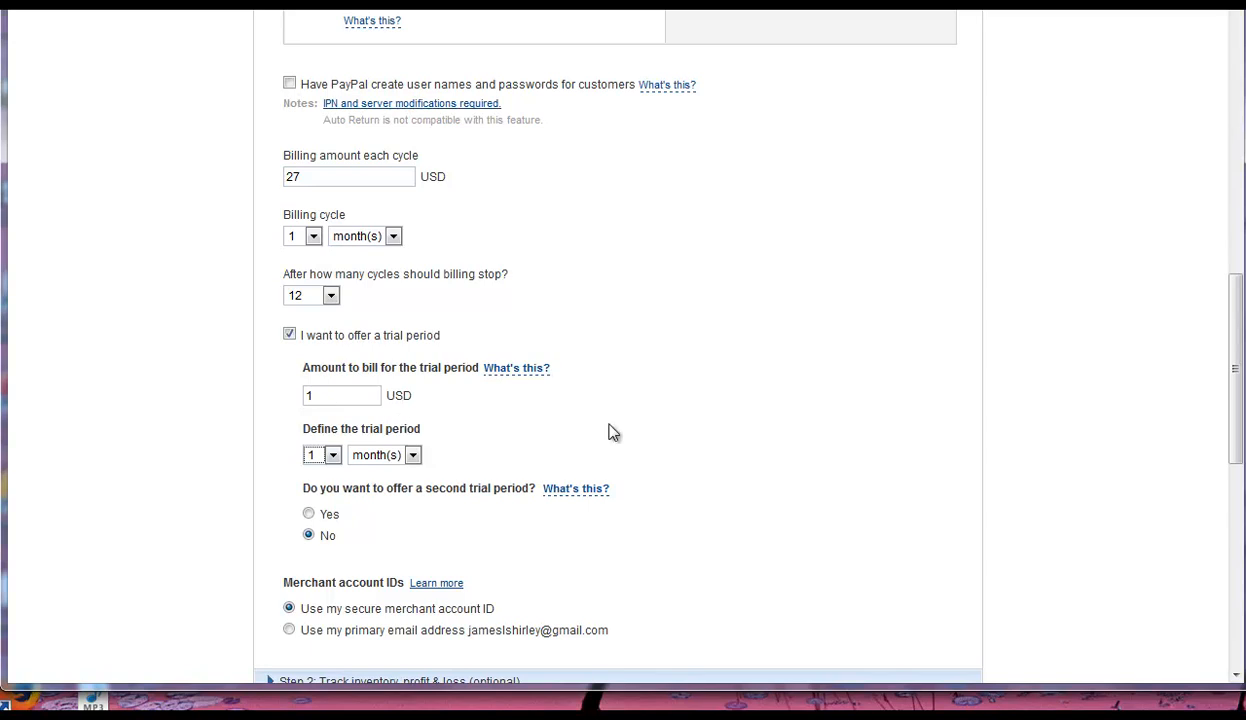
mouse_move(528, 424)
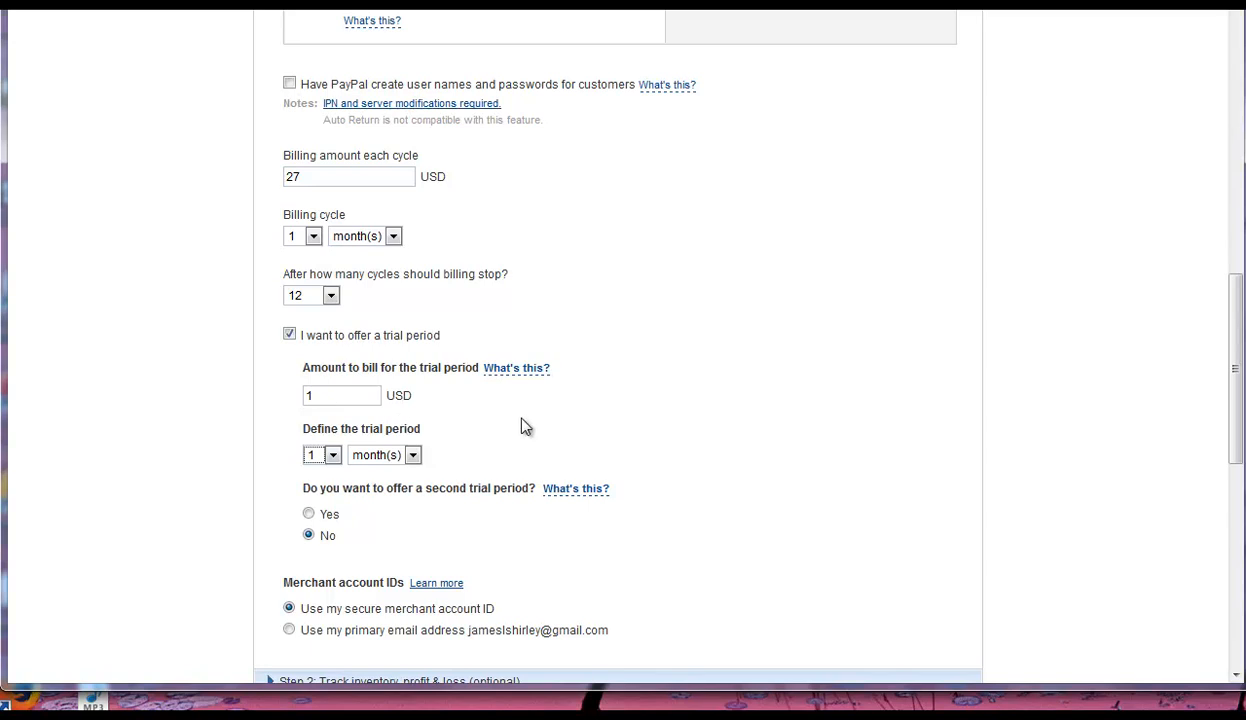
scroll(down, 3)
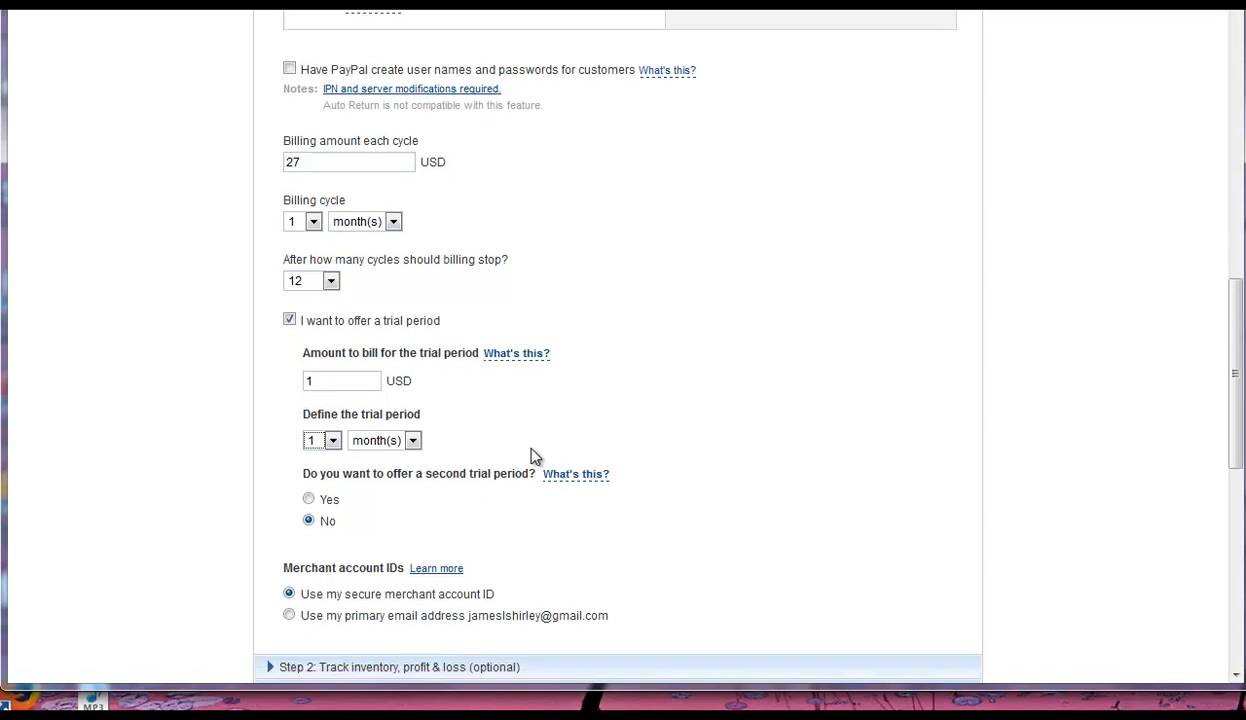
scroll(down, 3)
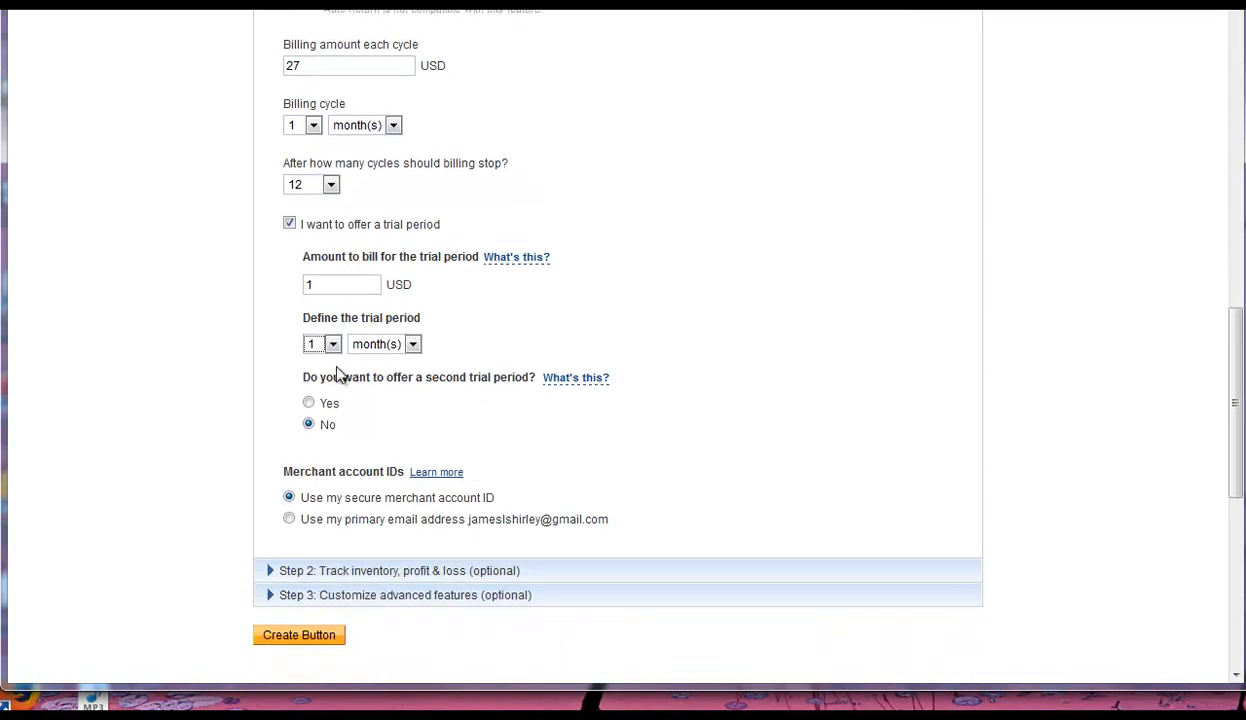
In advanced checkout options, keep shipping address Yes and leave cancel and finish URLs turned off.
click(288, 224)
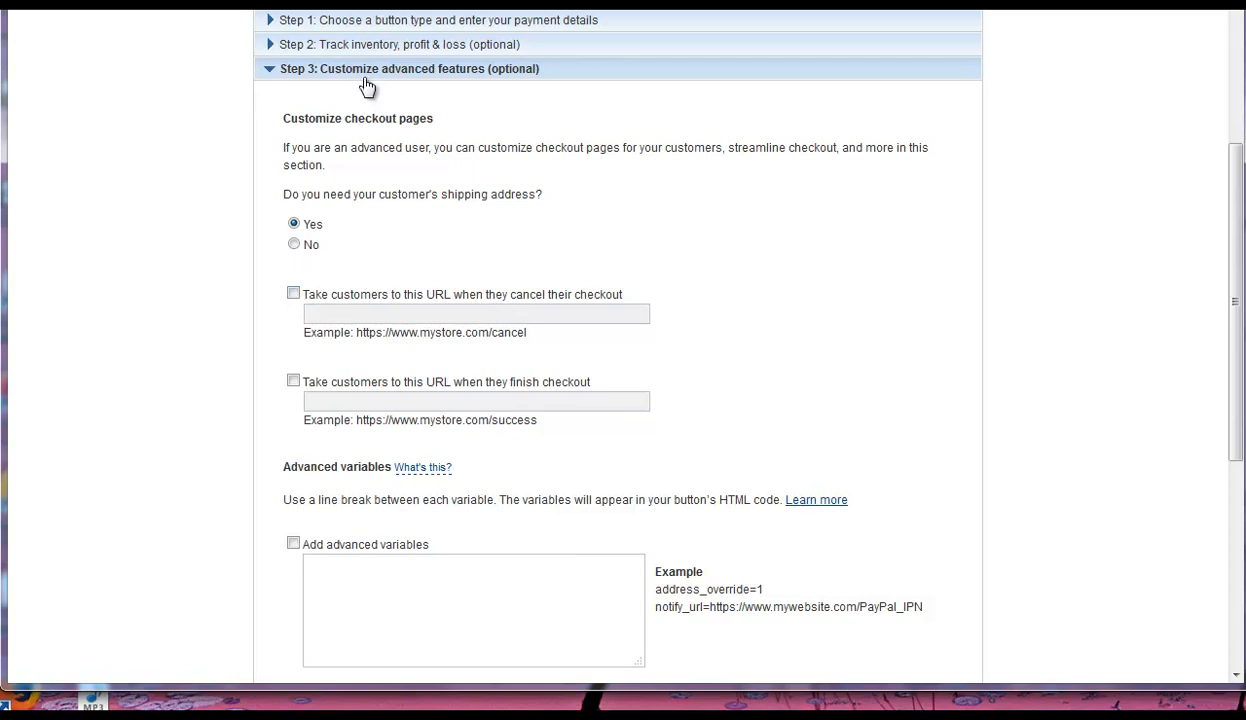
click(292, 292)
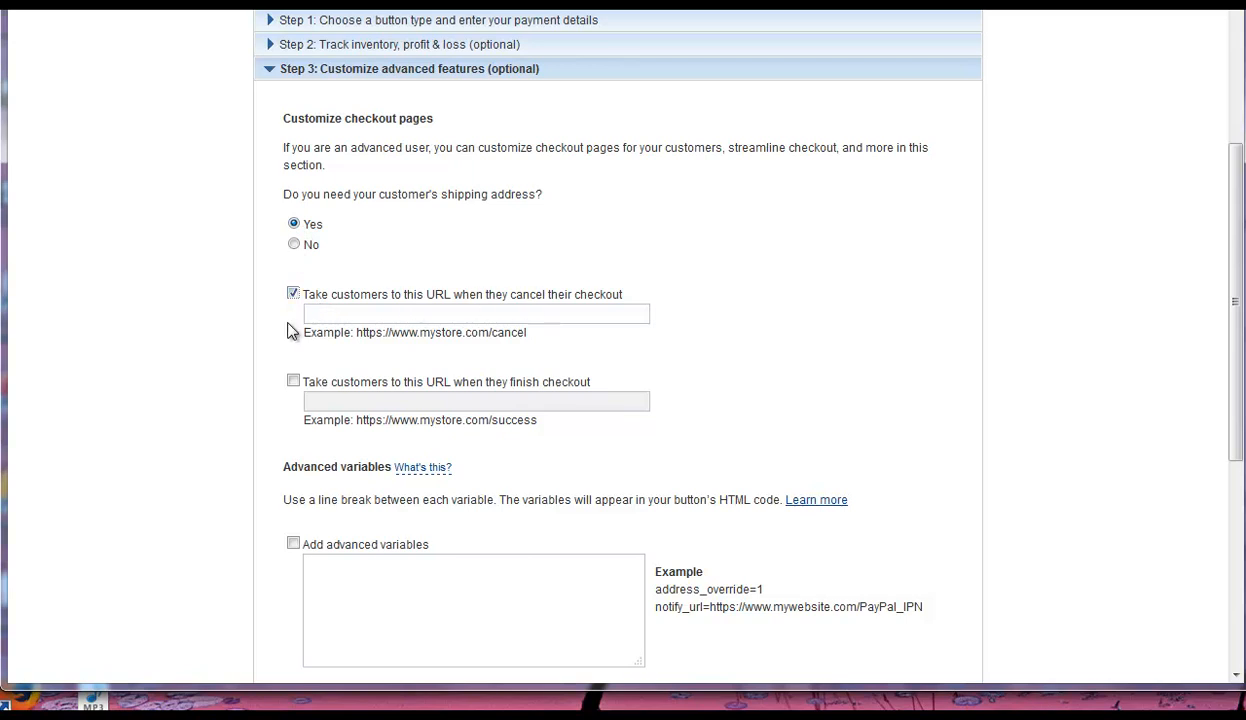
click(292, 292)
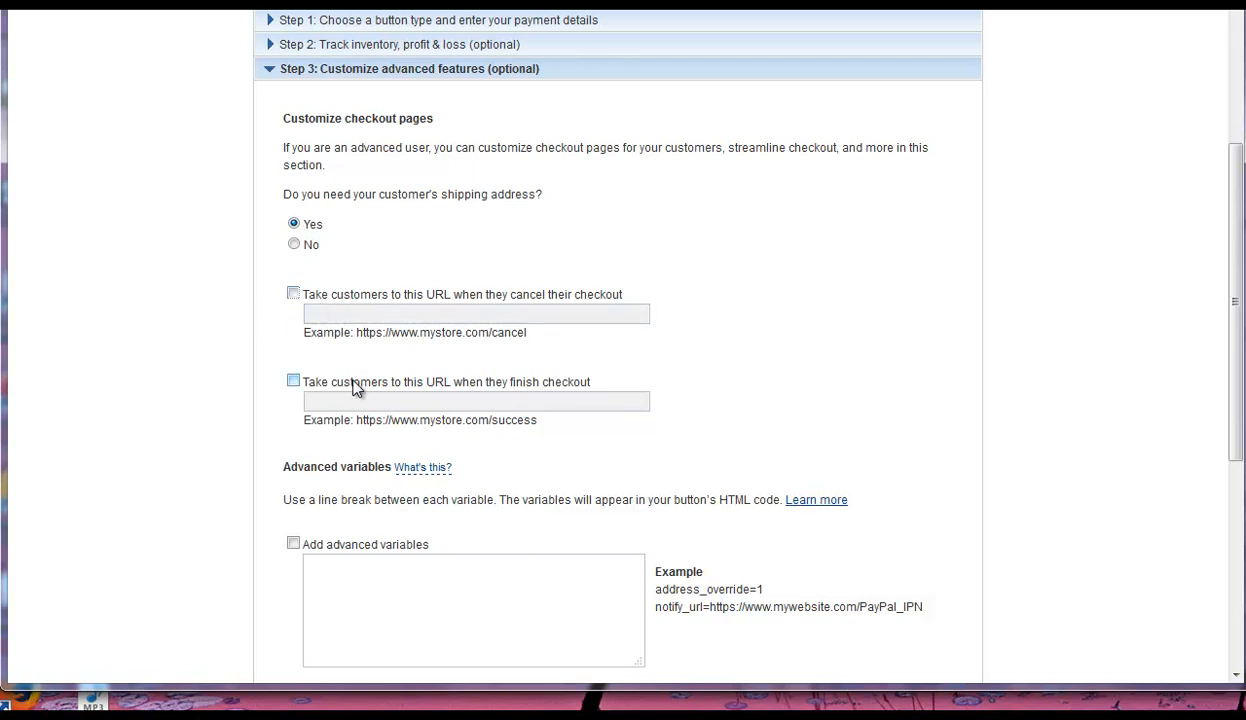
click(294, 380)
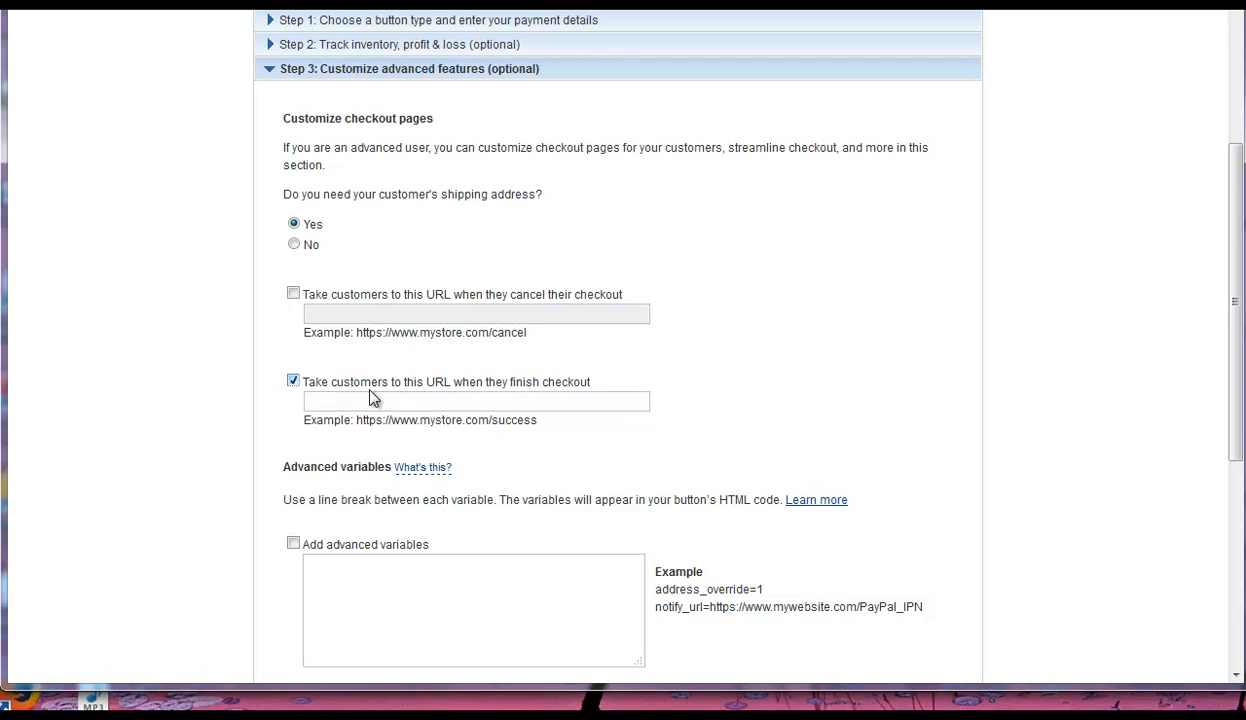
click(476, 400)
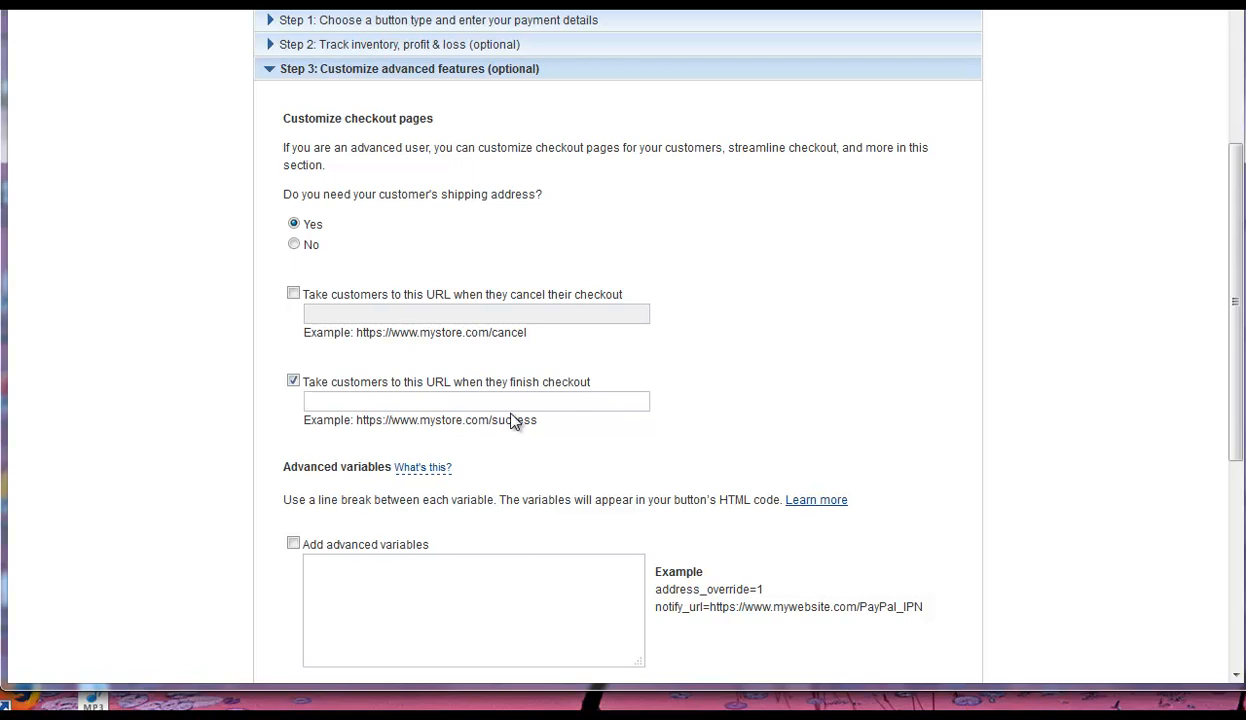
mouse_move(524, 444)
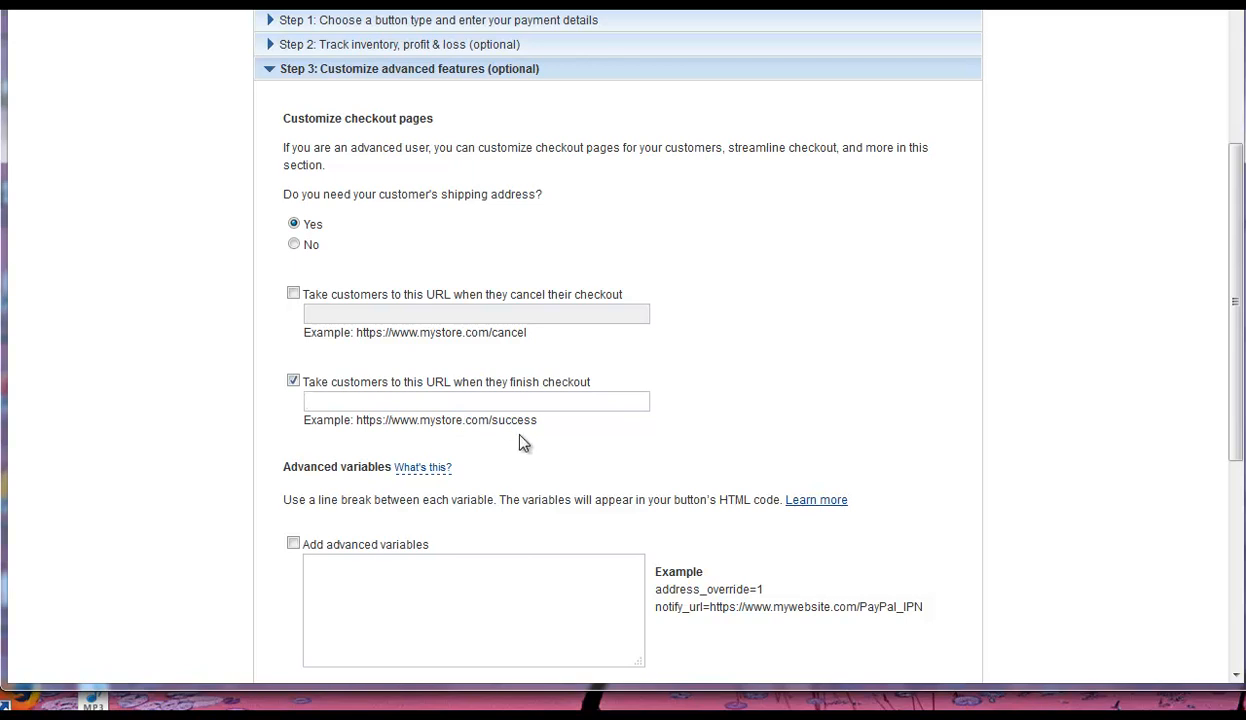
click(292, 380)
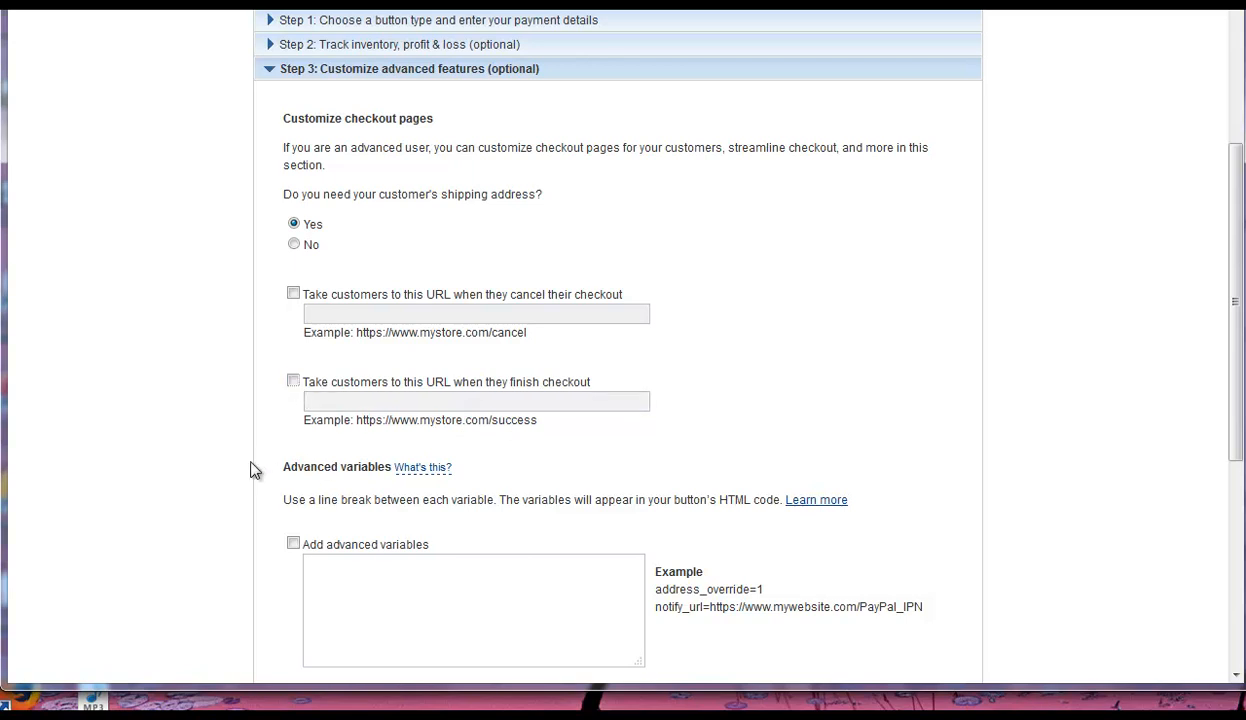
mouse_move(420, 460)
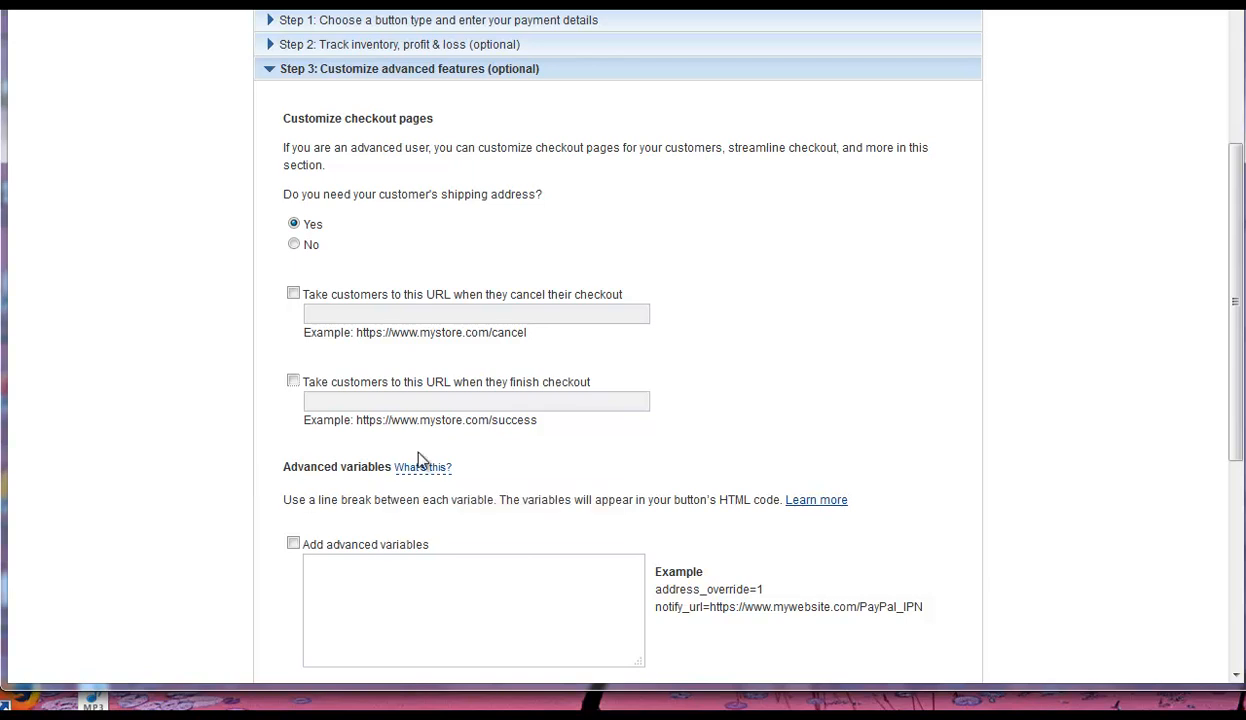
mouse_move(230, 570)
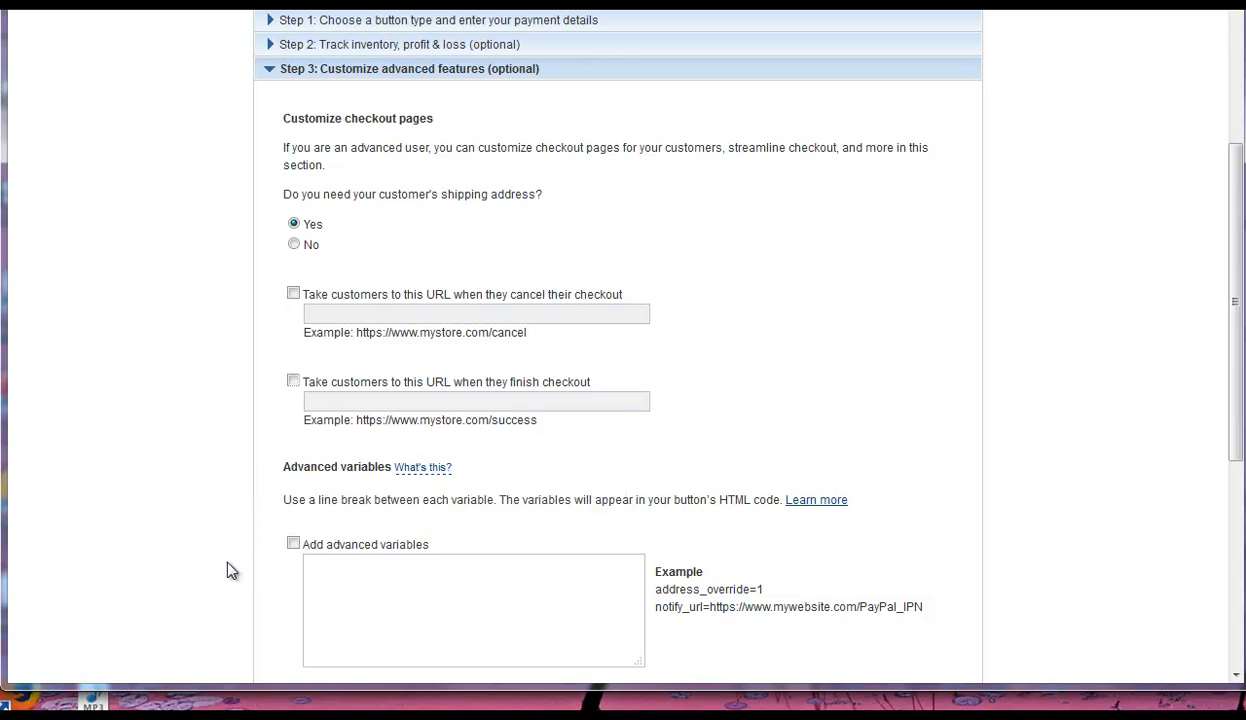
scroll(down, 3)
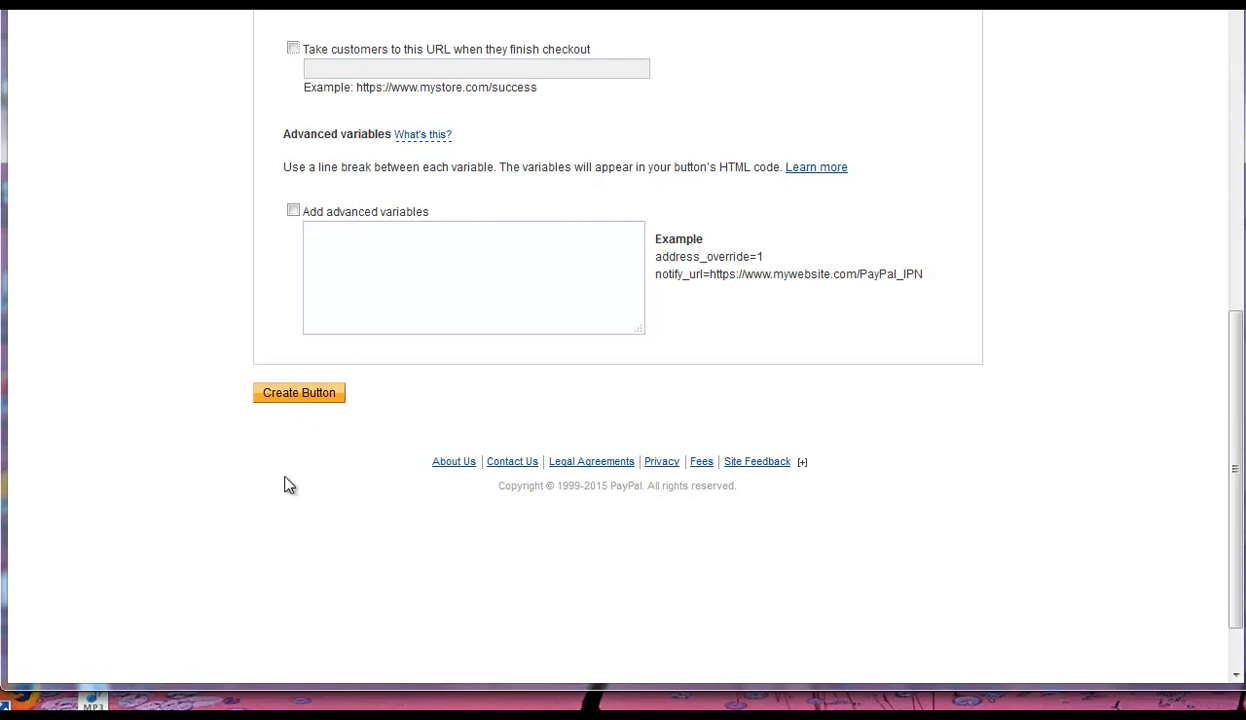
Create the button and select all of its generated website HTML code for copying.
click(298, 392)
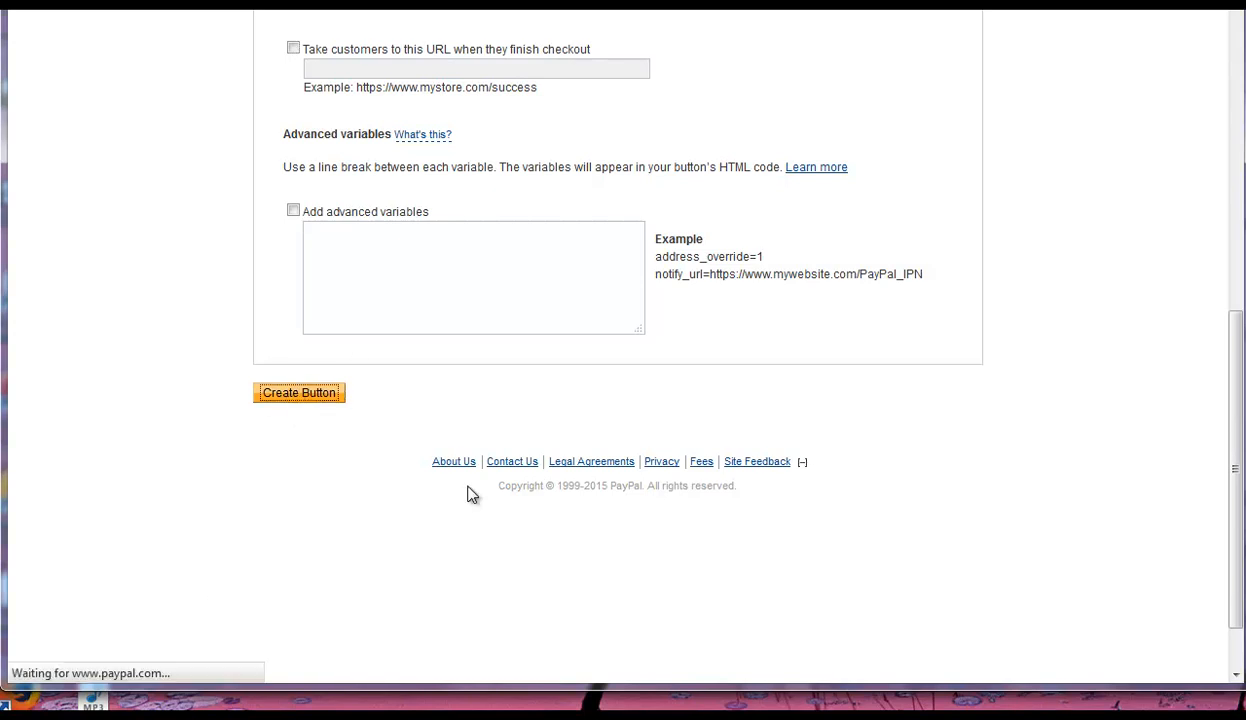
click(300, 392)
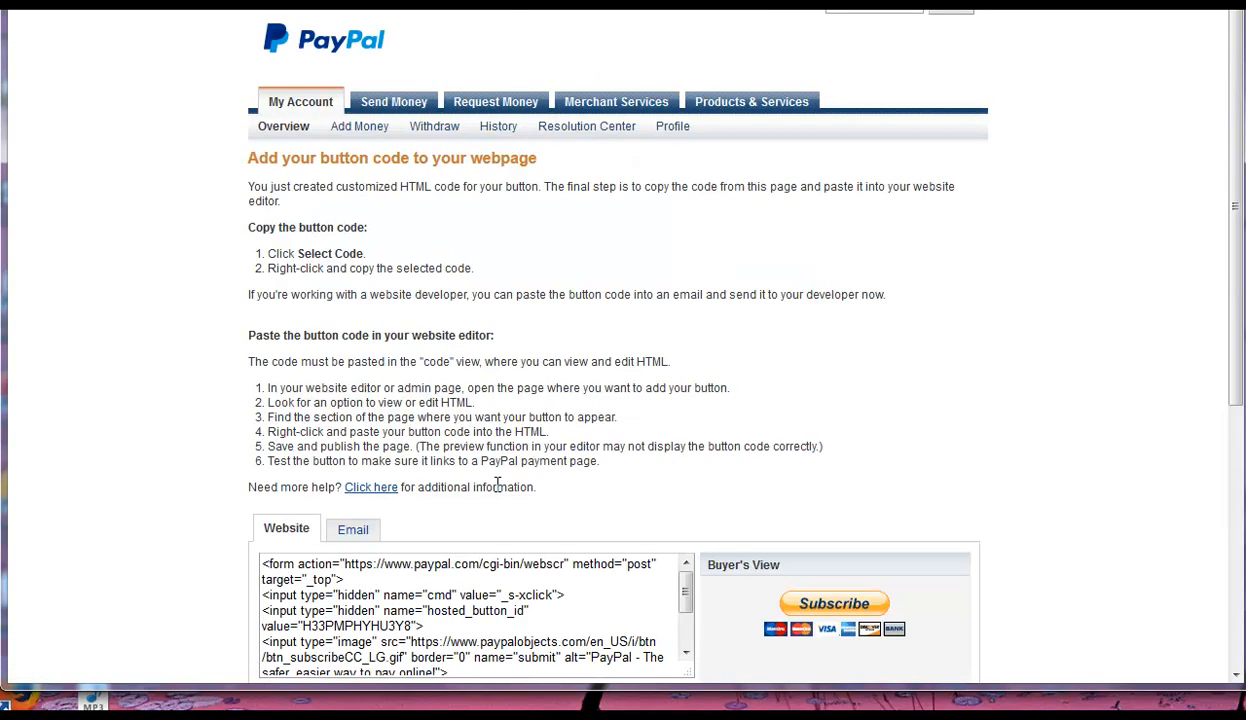
scroll(down, 3)
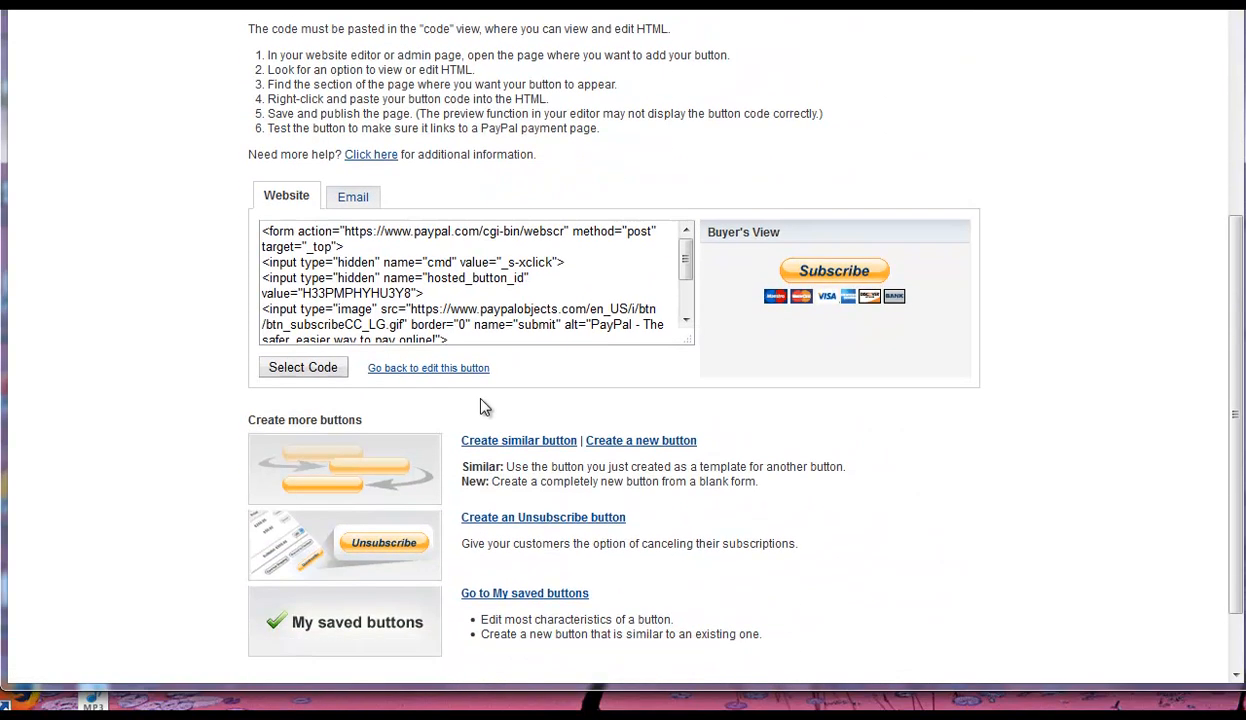
click(302, 368)
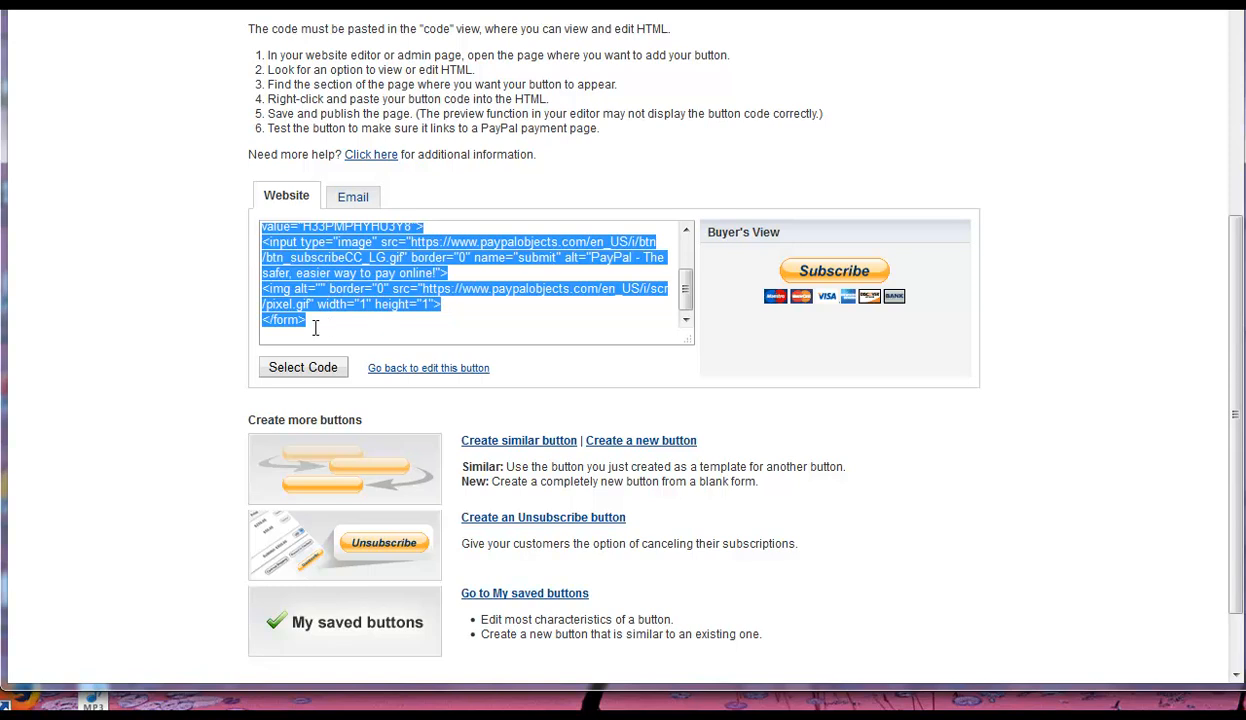
mouse_move(918, 300)
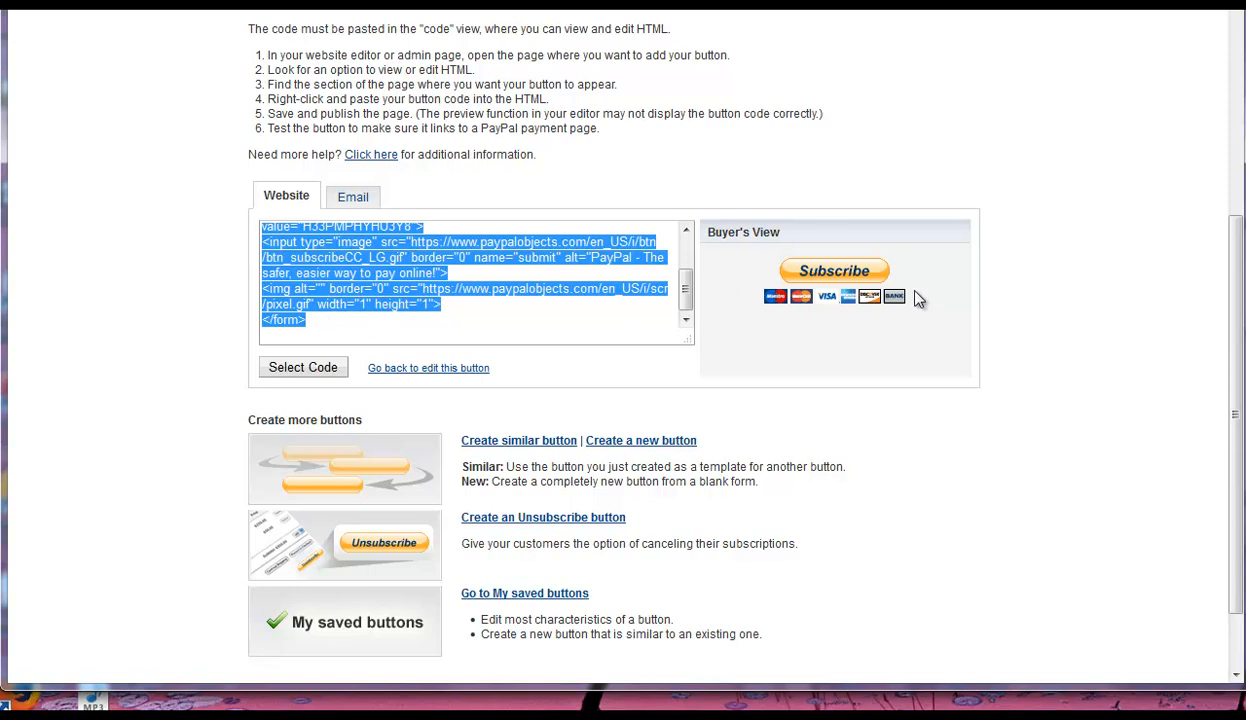
mouse_move(884, 308)
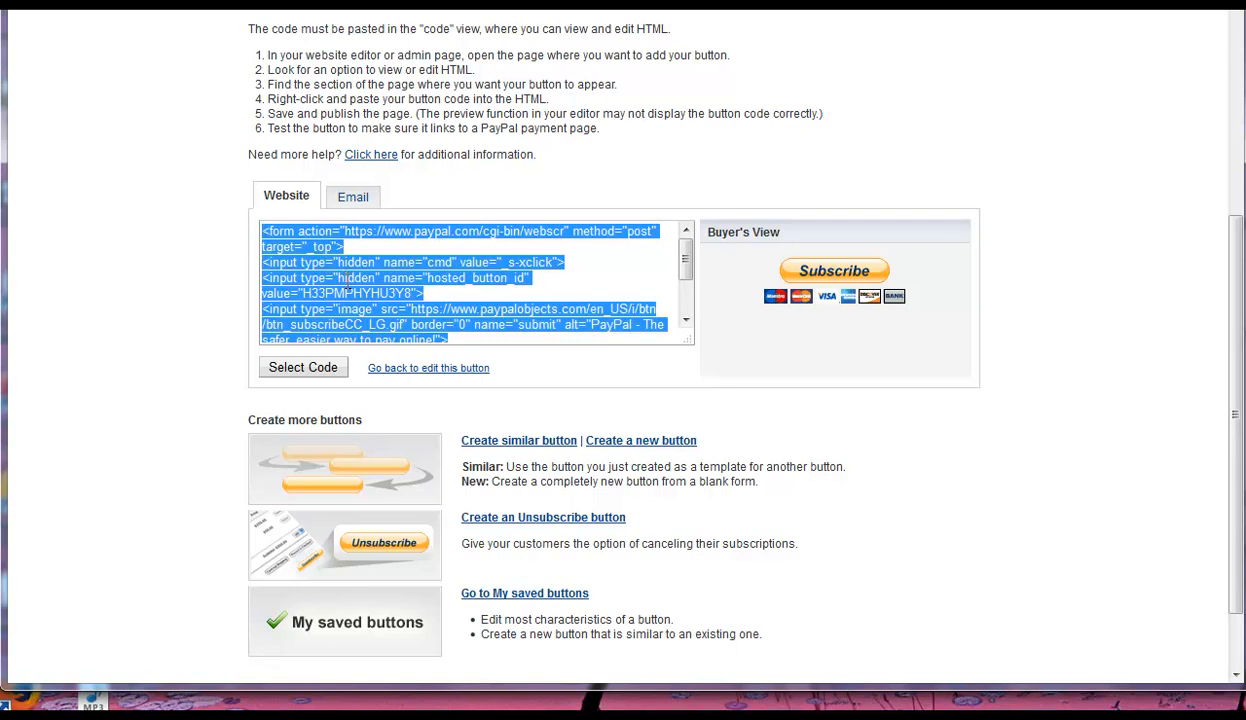
mouse_move(862, 302)
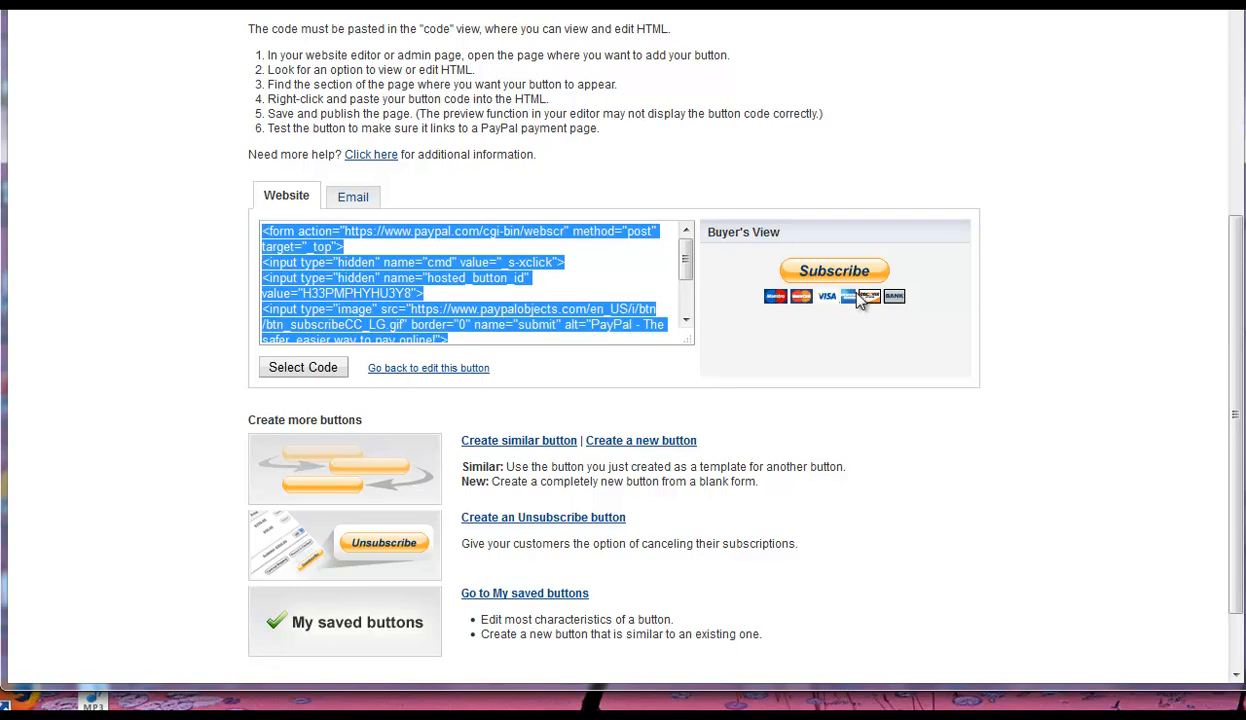
click(352, 196)
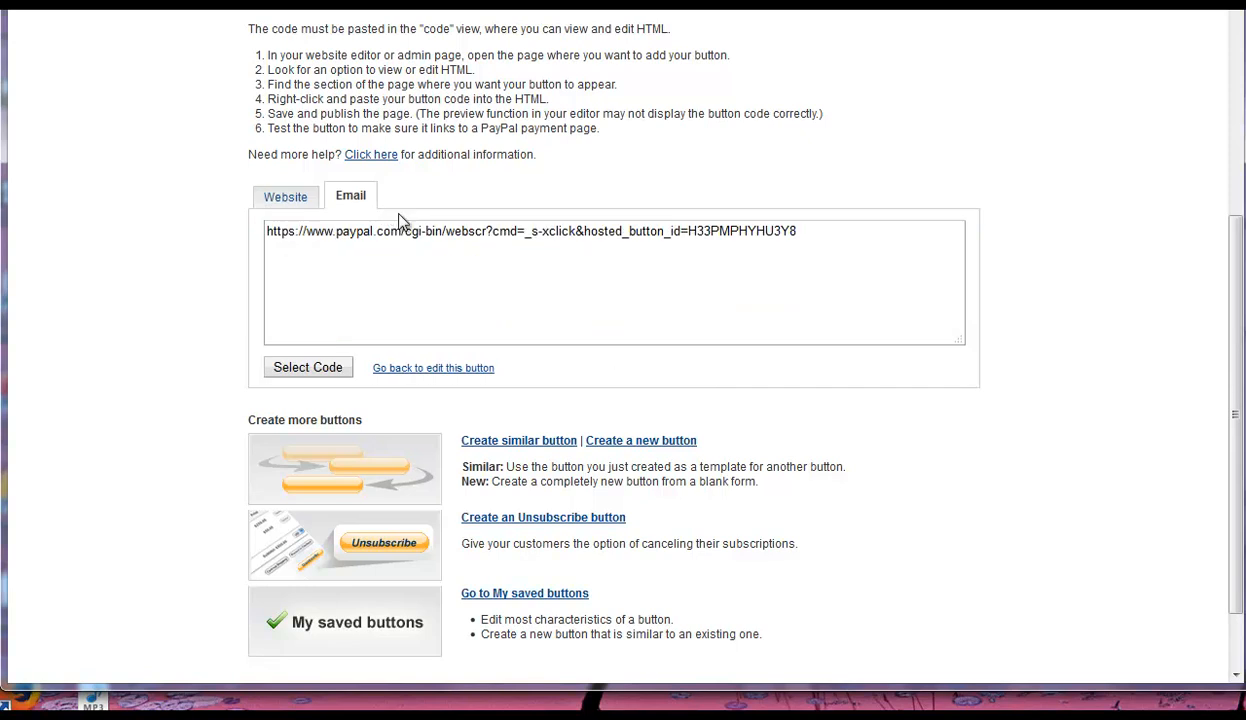
drag(510, 232, 796, 232)
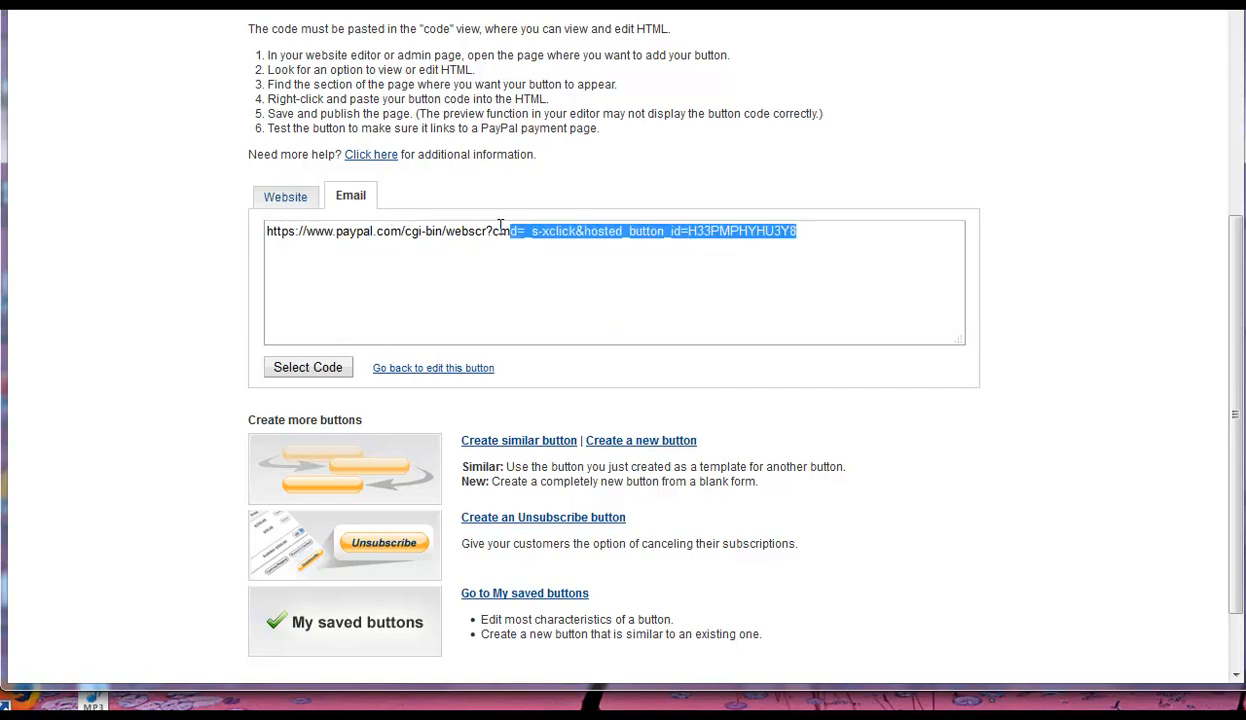
click(308, 368)
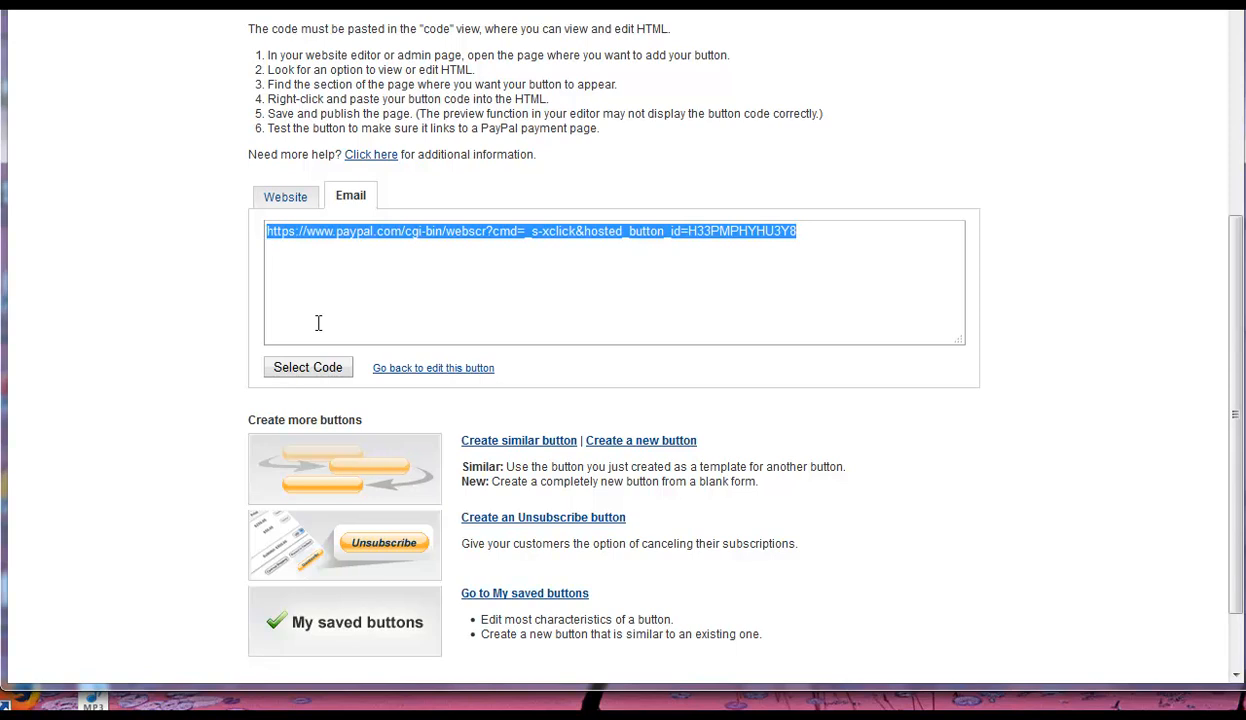
mouse_move(622, 270)
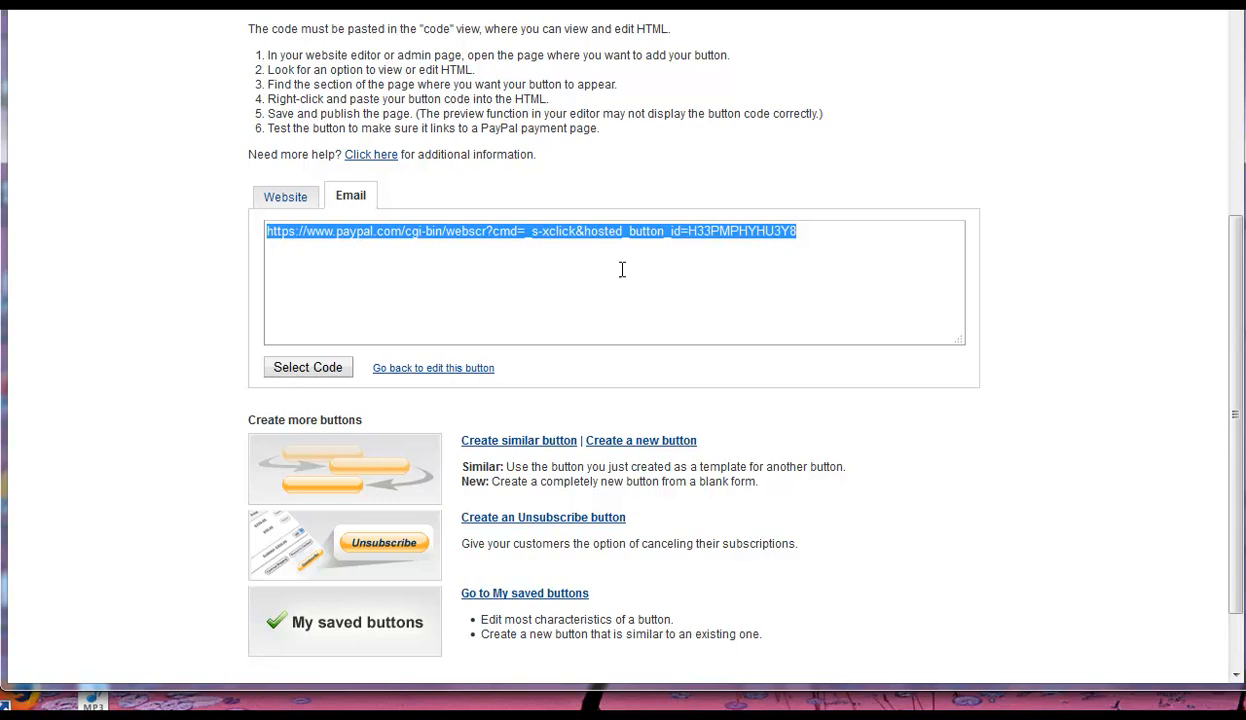
mouse_move(722, 240)
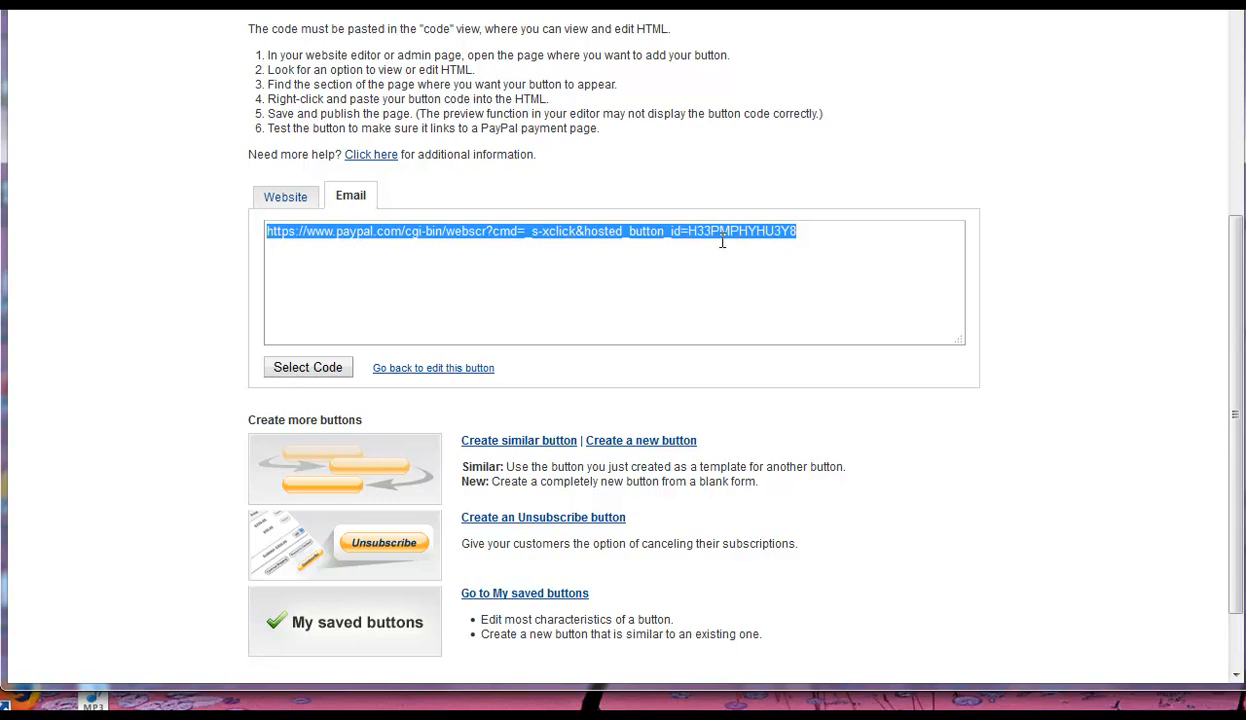
mouse_move(284, 224)
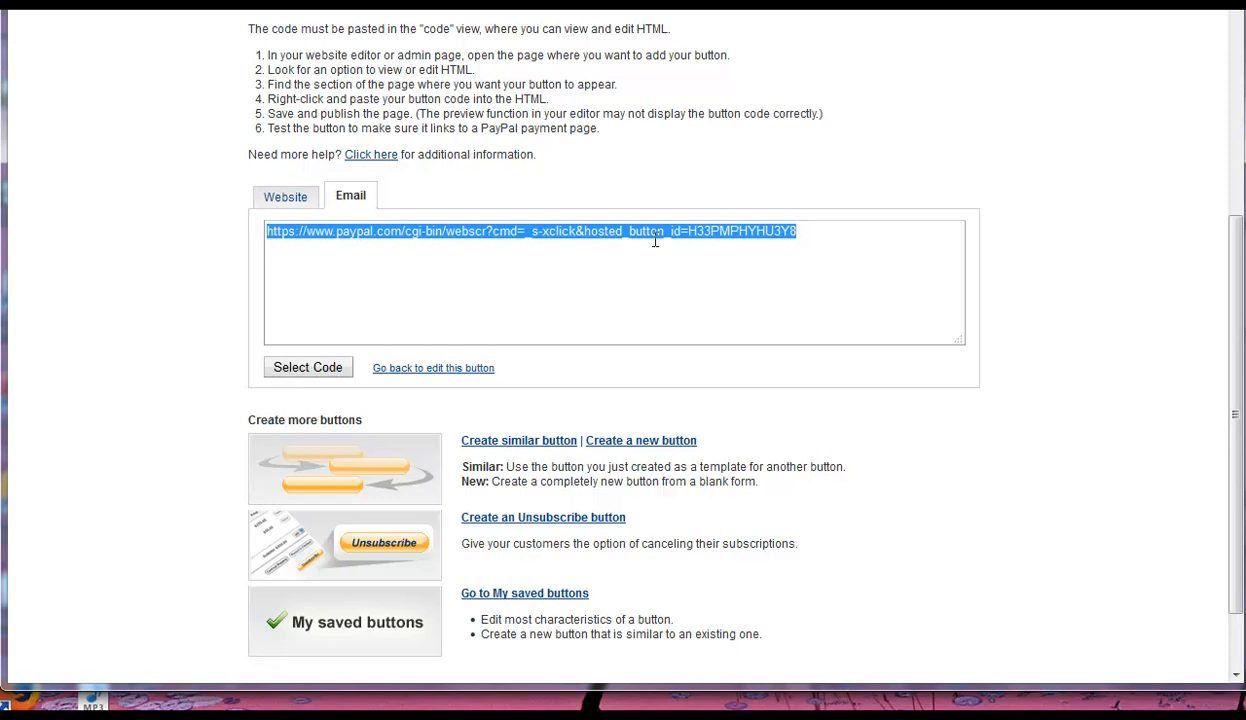
click(286, 196)
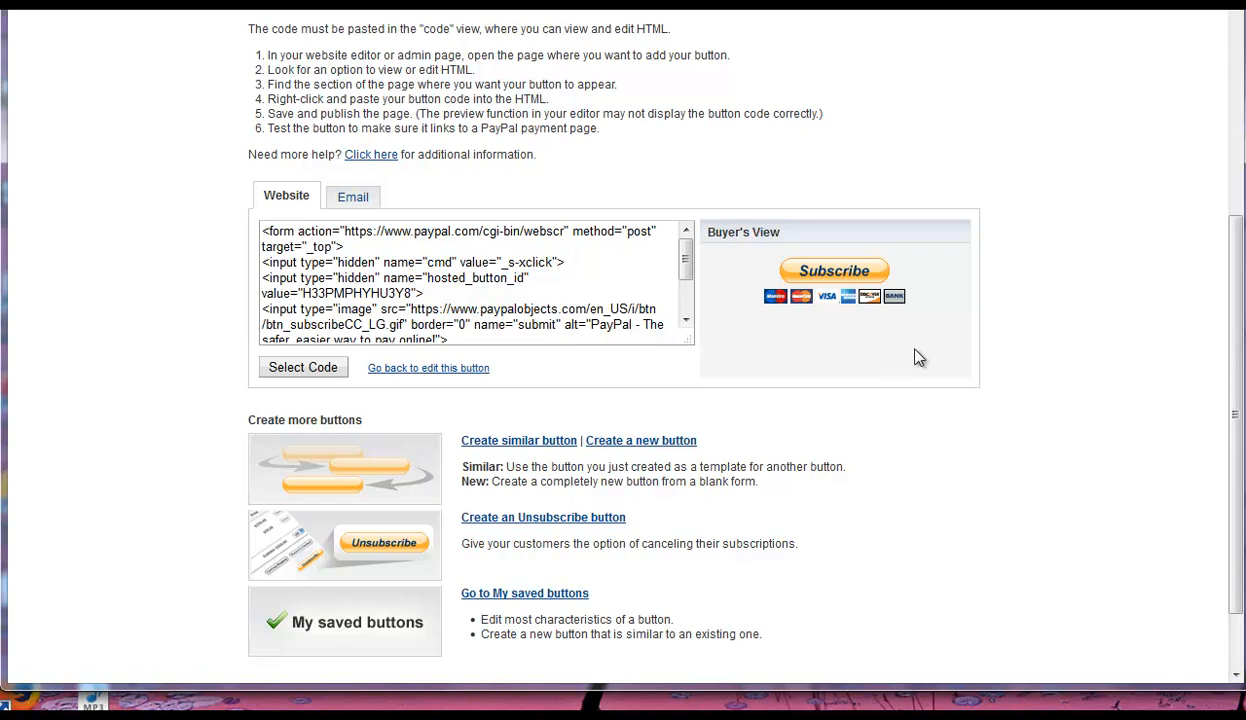
mouse_move(480, 240)
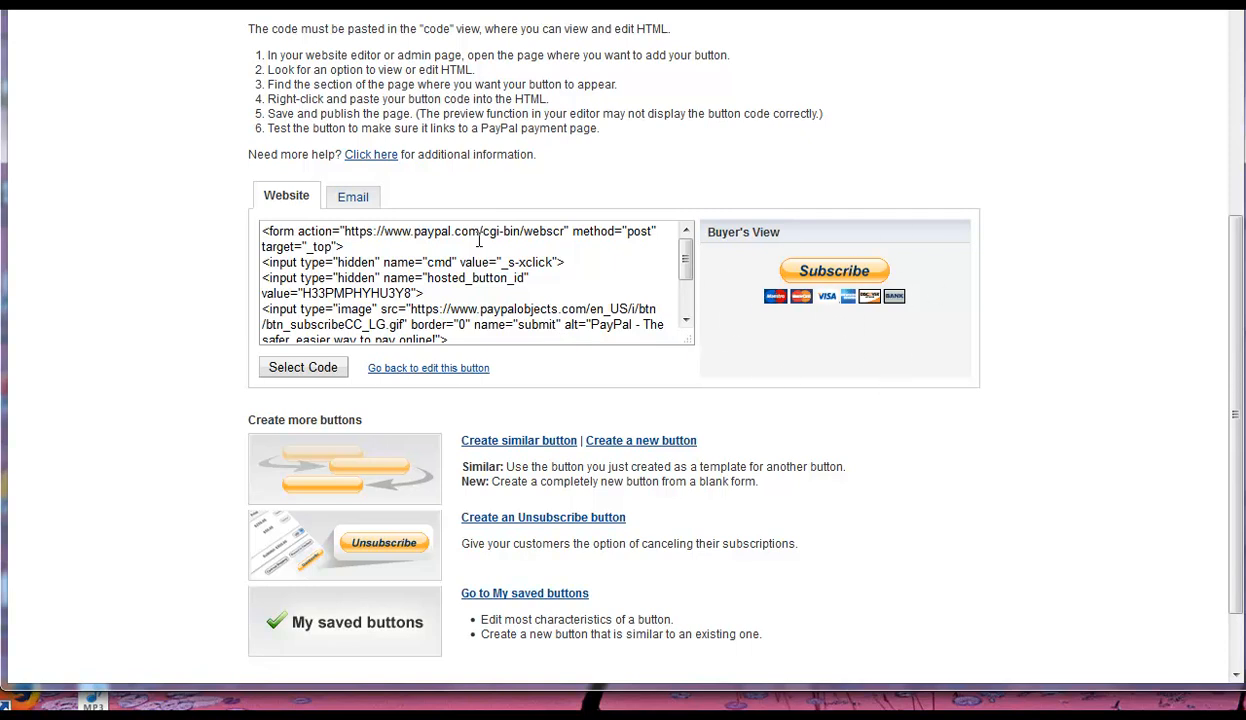
click(352, 196)
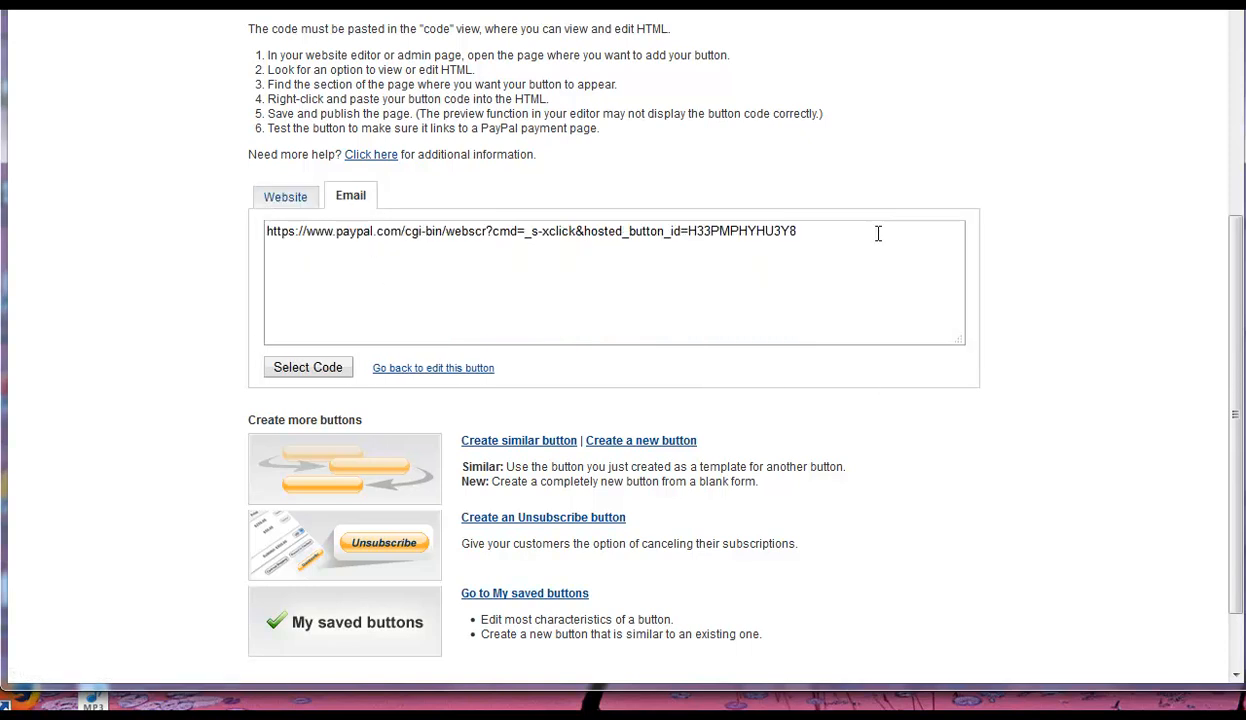
click(308, 368)
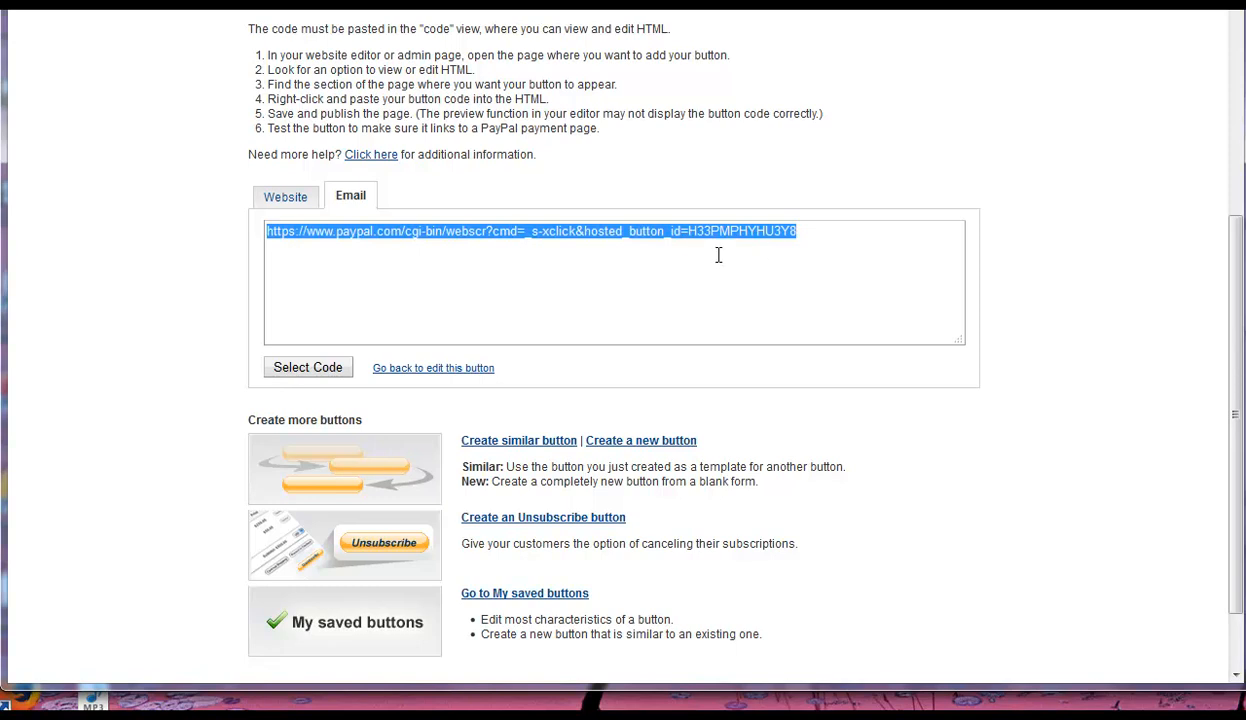
mouse_move(732, 252)
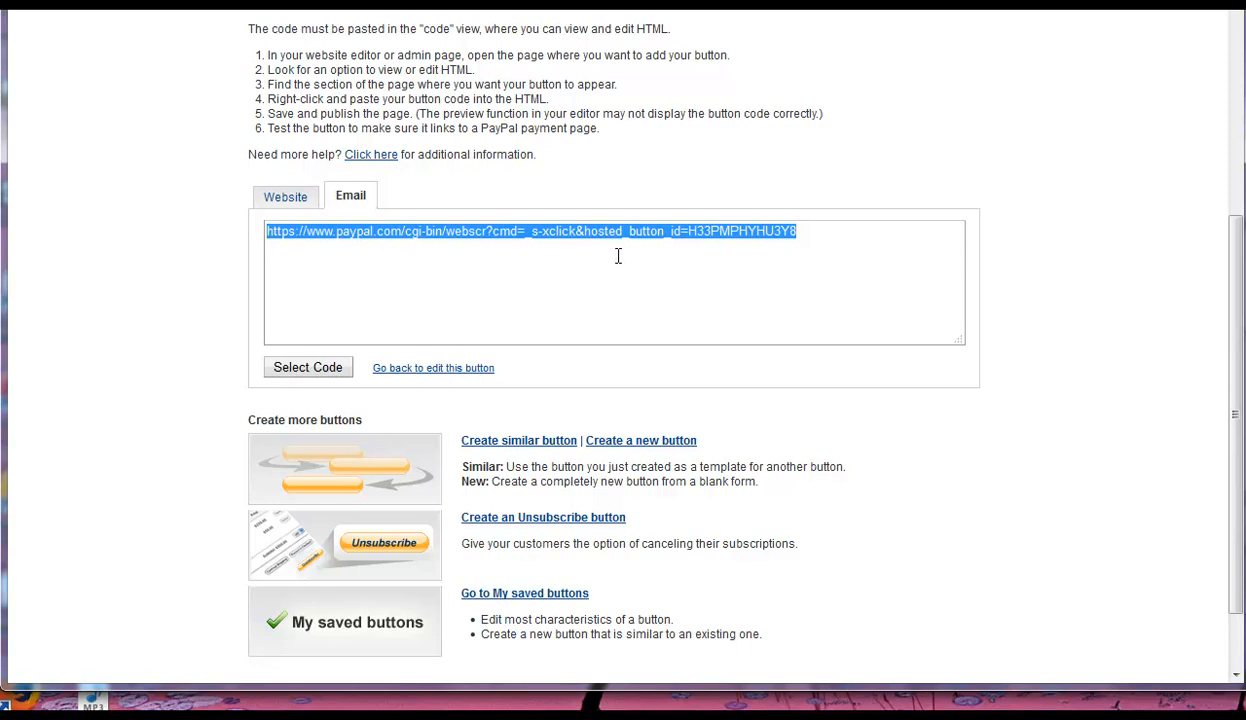
mouse_move(290, 218)
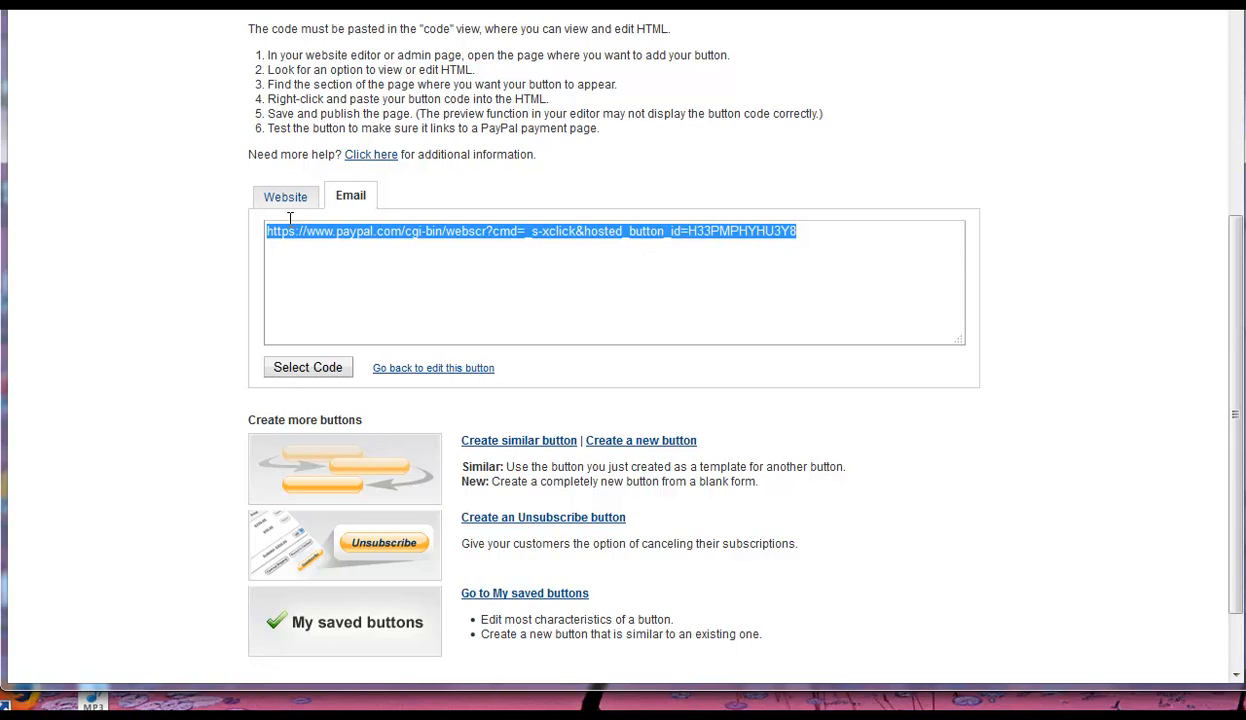
click(286, 196)
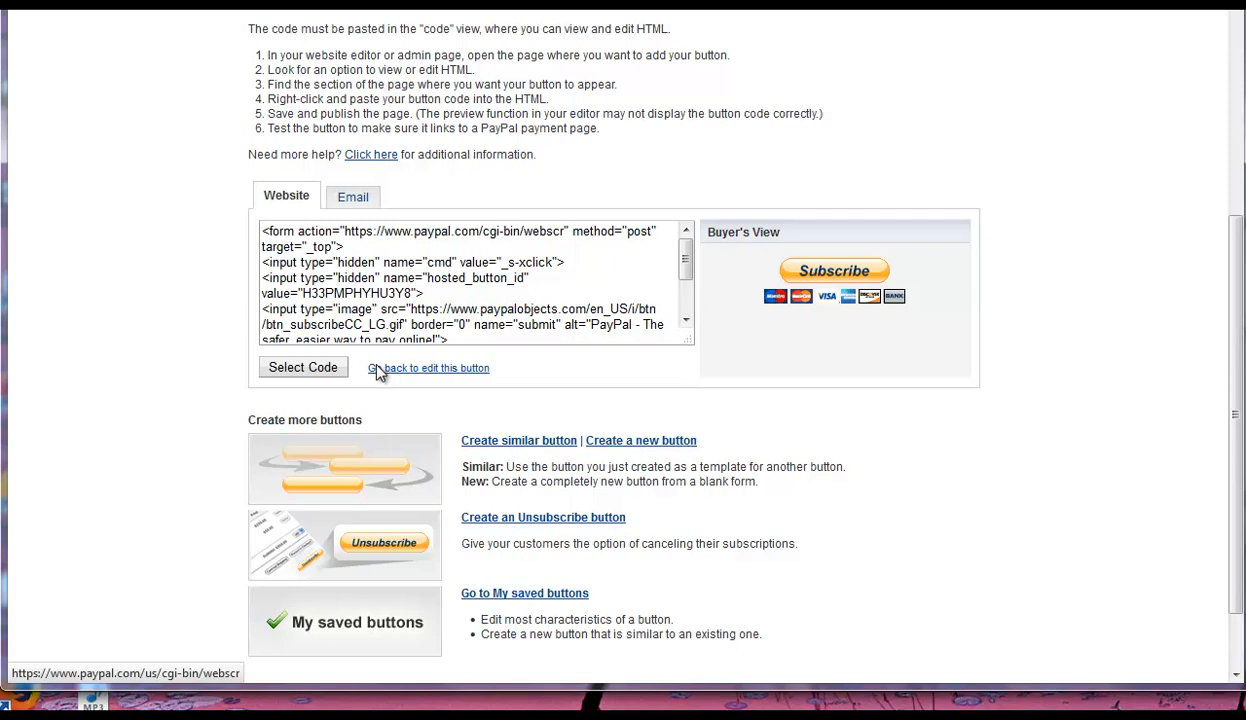
mouse_move(912, 524)
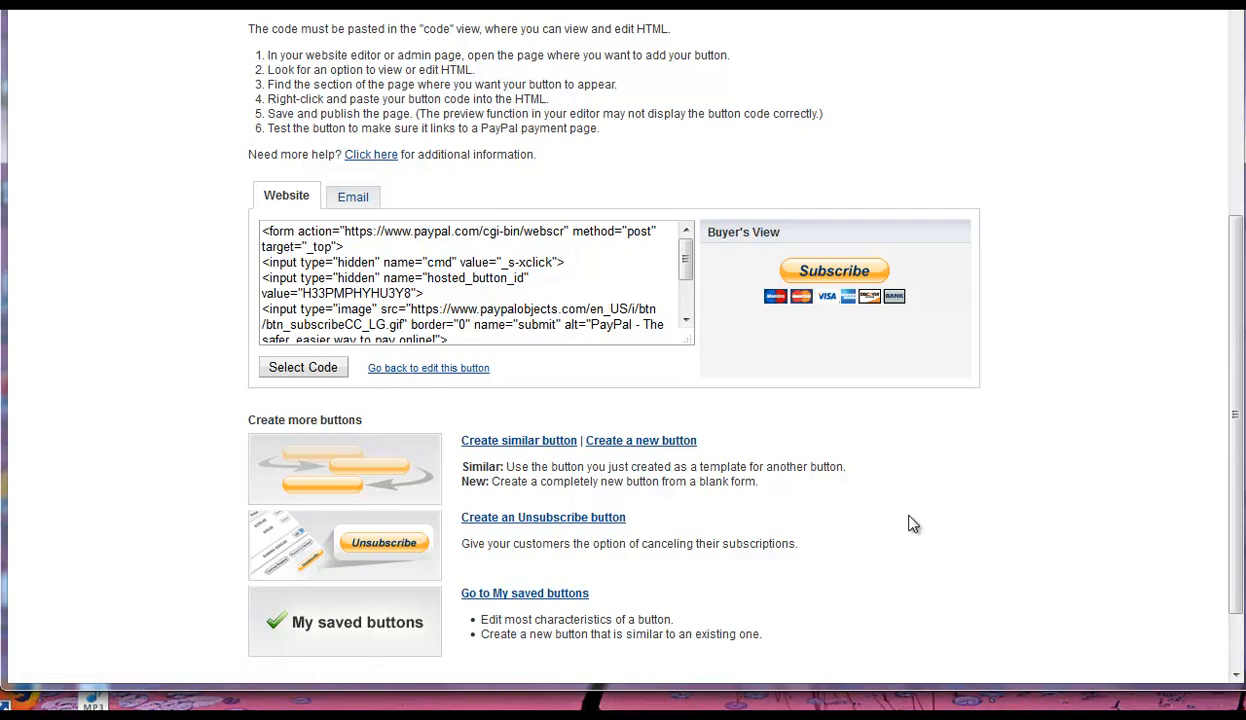